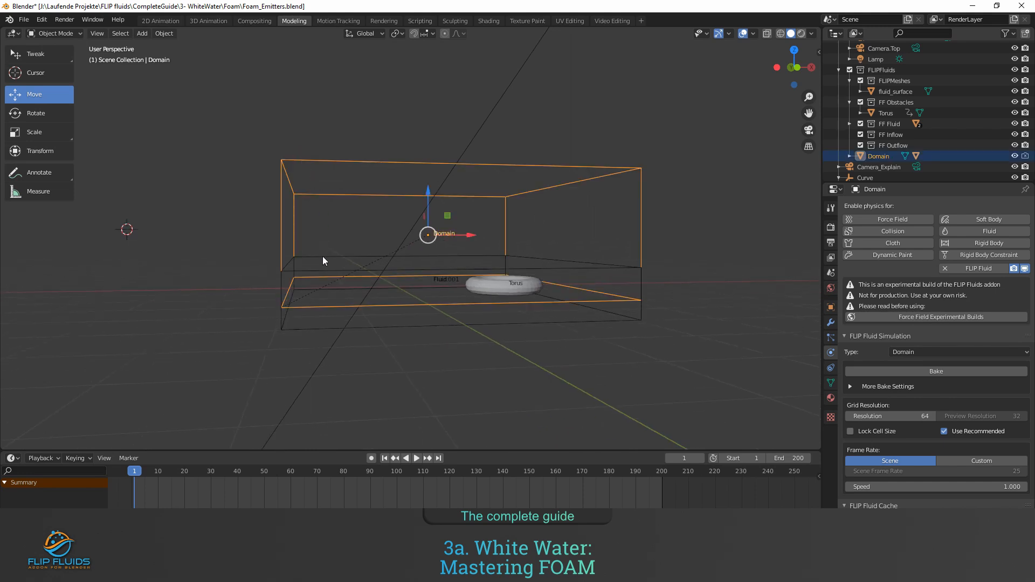
Step: Inspect the emitter, the animated torus obstacle and reselect the fluid domain
left_click(447, 278)
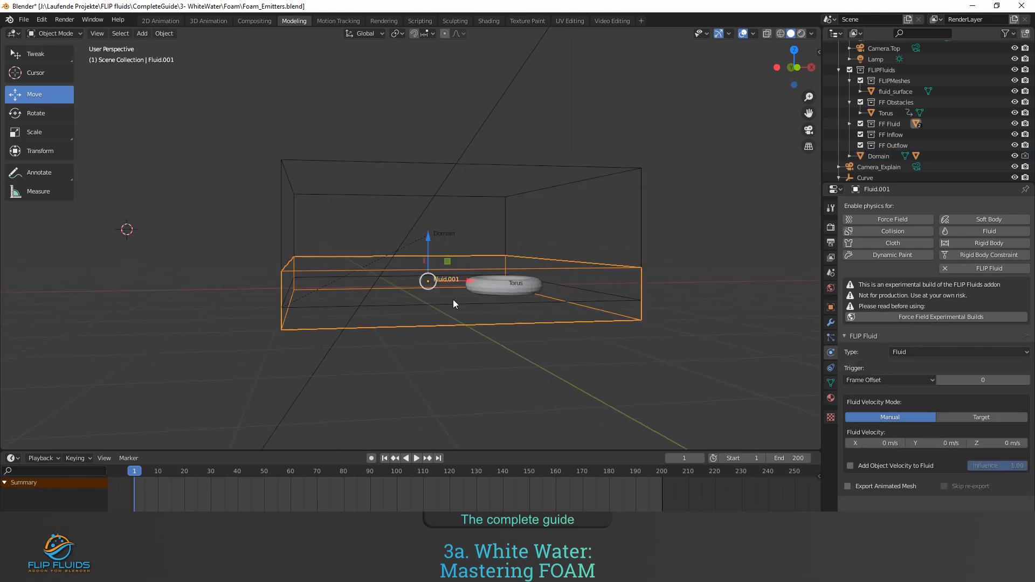
left_click(413, 457)
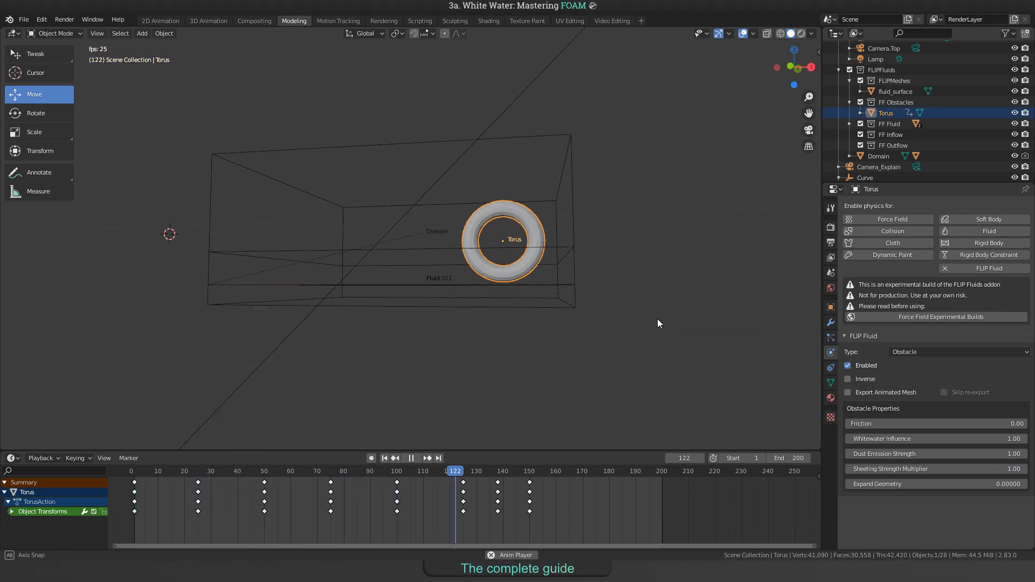
left_click(878, 157)
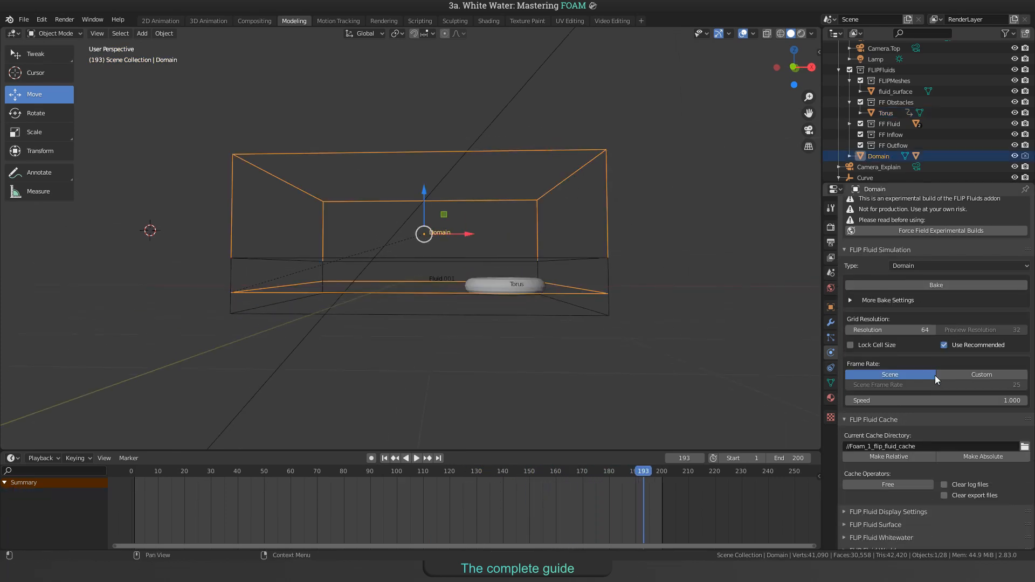
Step: Enable Whitewater Simulation on the domain so foam, bubble, spray and dust objects are created
left_click(845, 420)
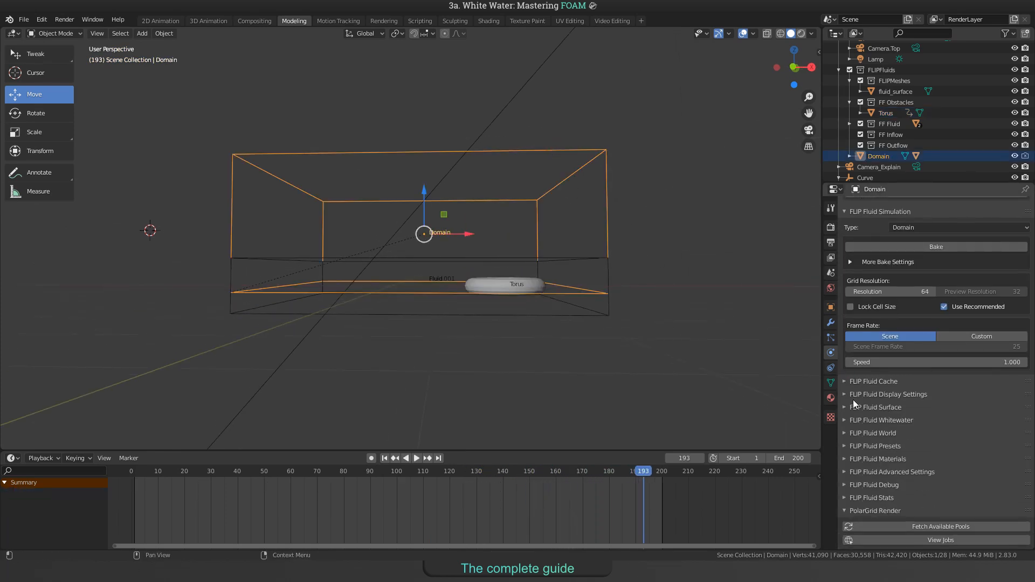
left_click(846, 419)
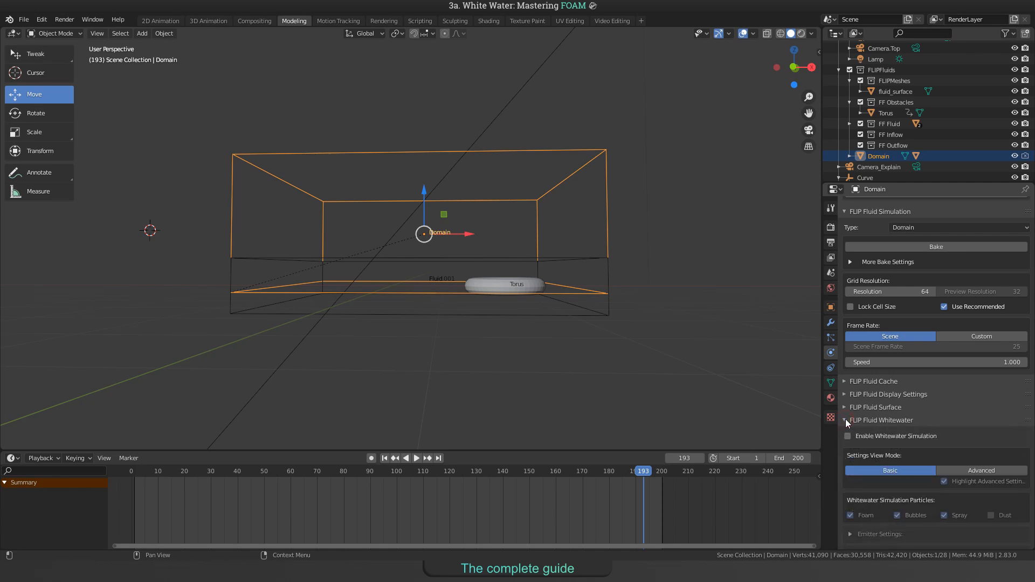
mouse_move(905, 442)
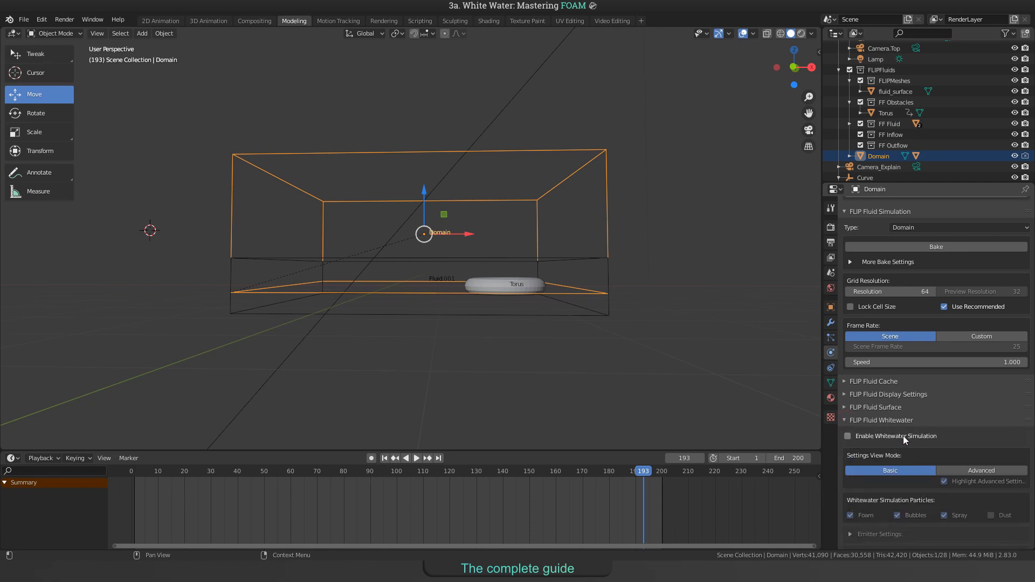
left_click(849, 436)
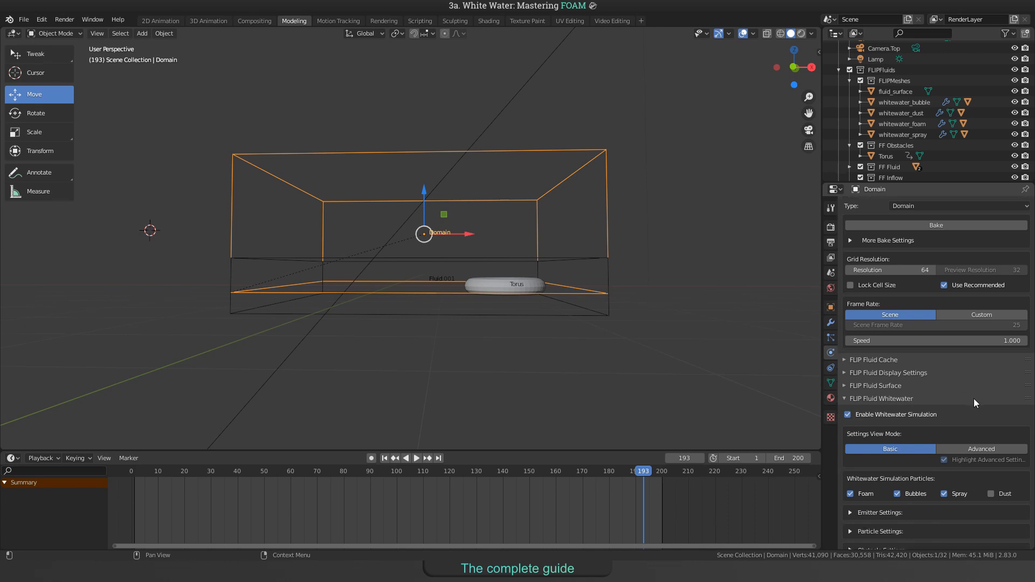
scroll("down", 3)
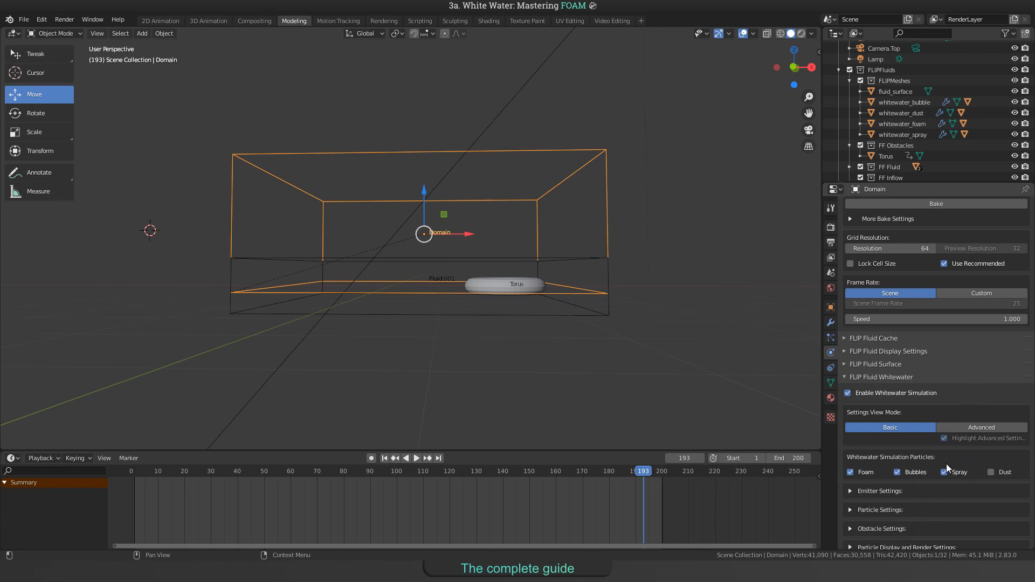
mouse_move(961, 471)
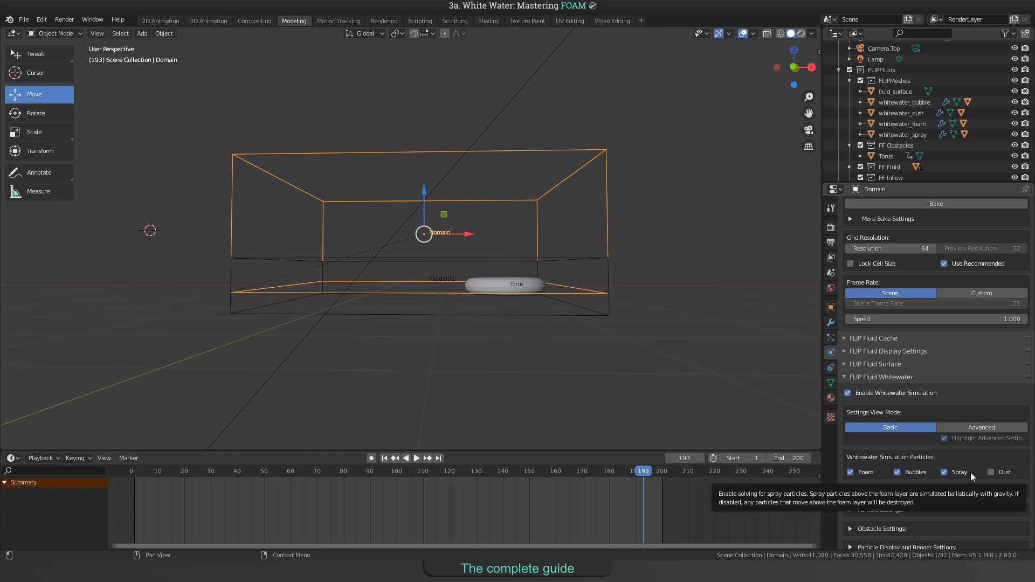
left_click(897, 472)
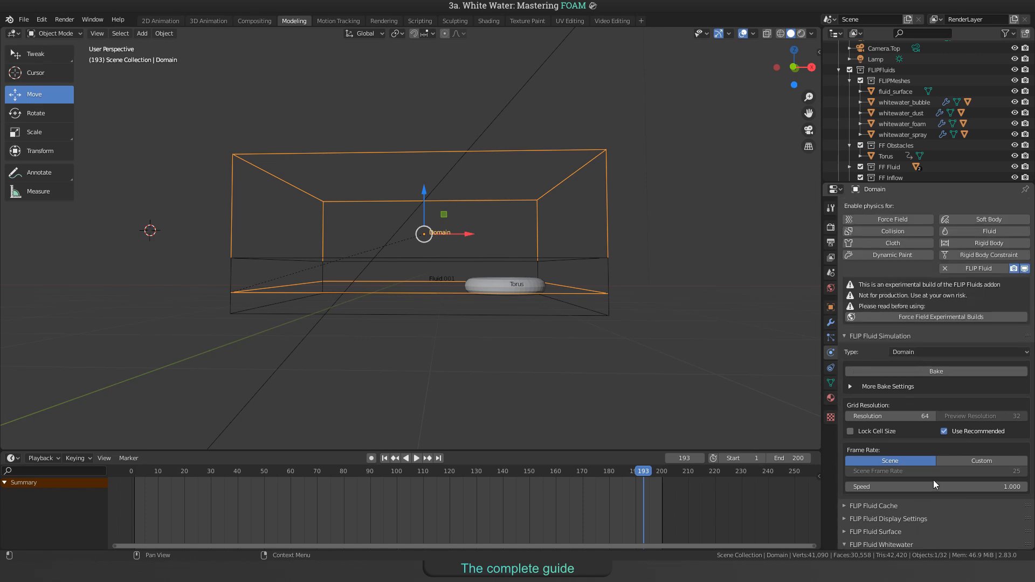
mouse_move(830, 413)
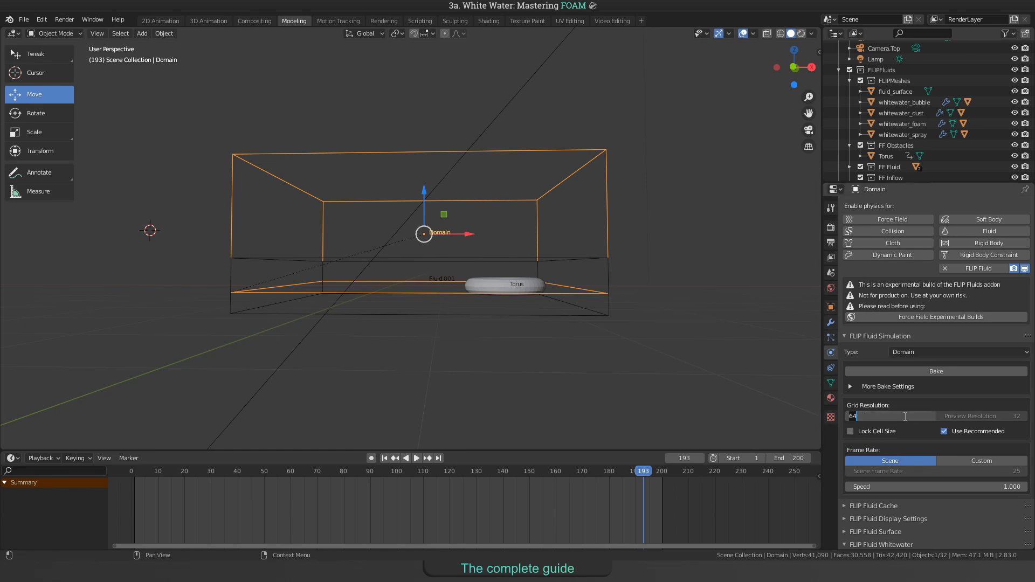
Step: Set the domain grid resolution to 150 and start baking the fluid simulation
type("150")
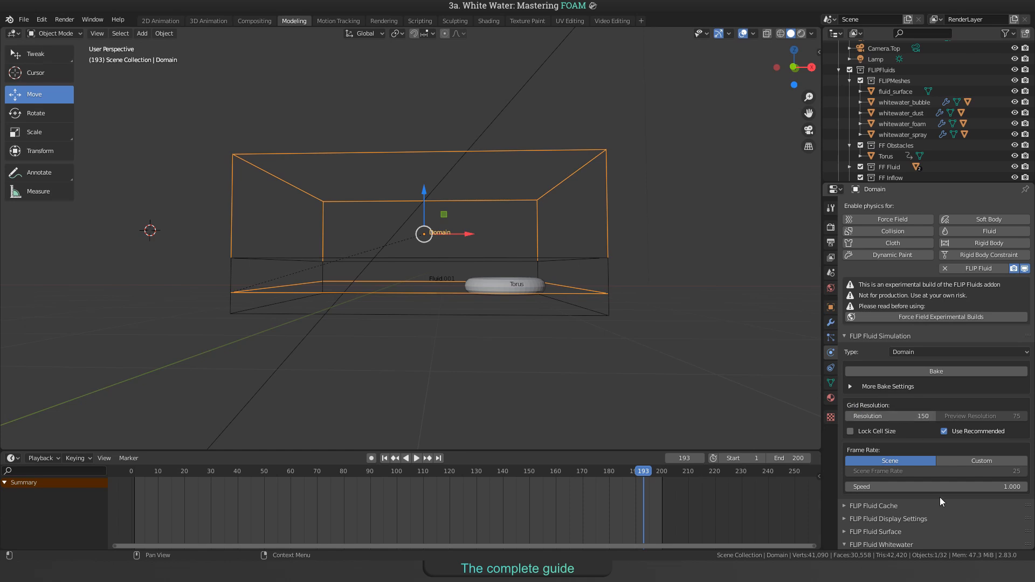
left_click(874, 531)
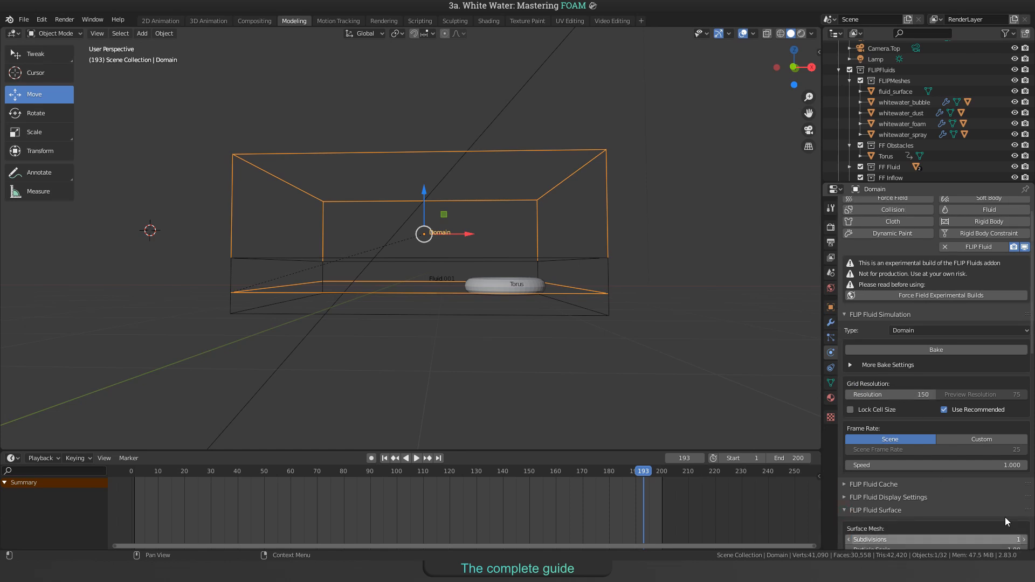
left_click(935, 349)
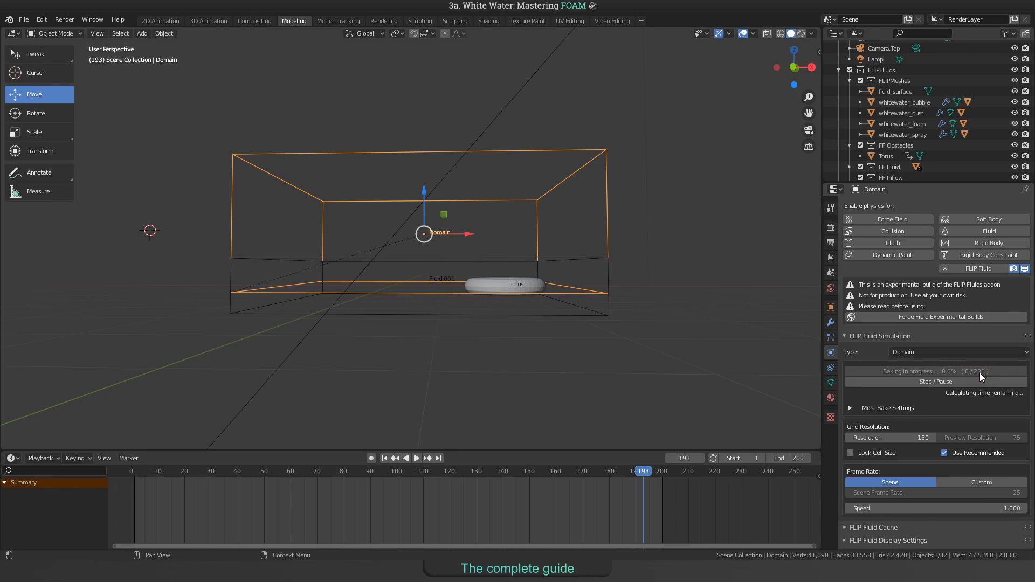
Step: Show the FLIP Fluids sidebar tools and play back the baked torus splash in the timeline
left_click(936, 382)
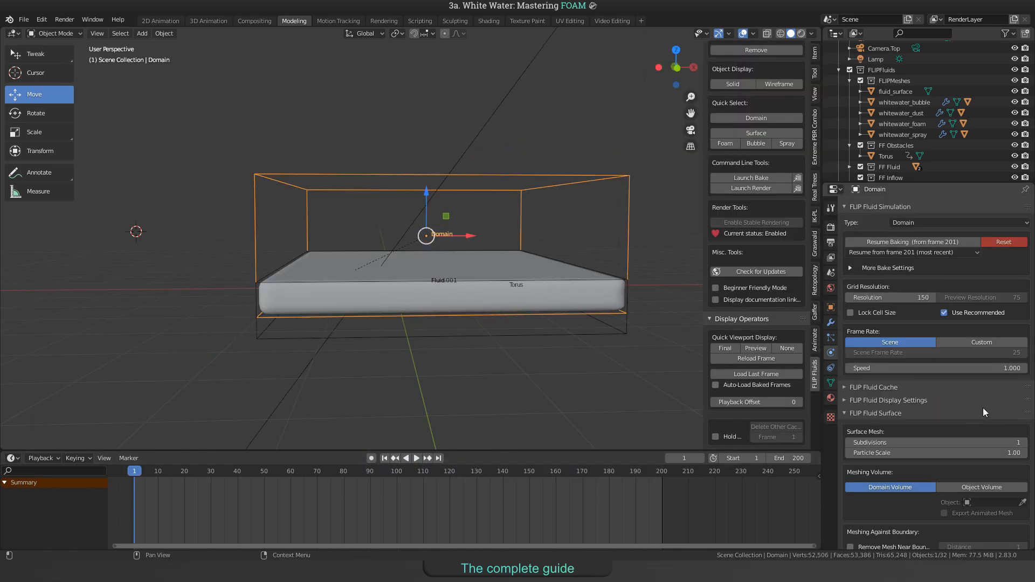
mouse_move(896, 246)
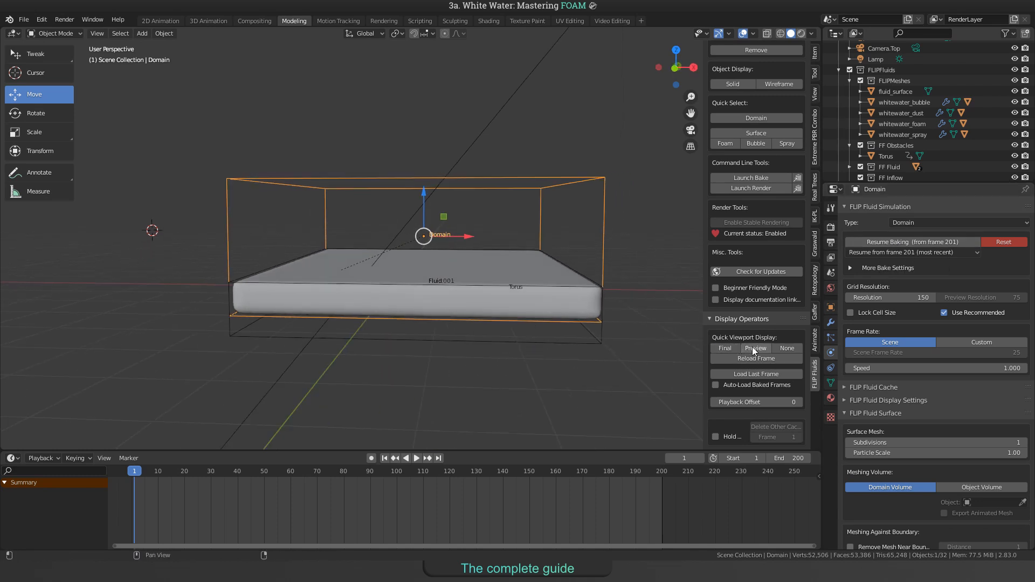
mouse_move(764, 353)
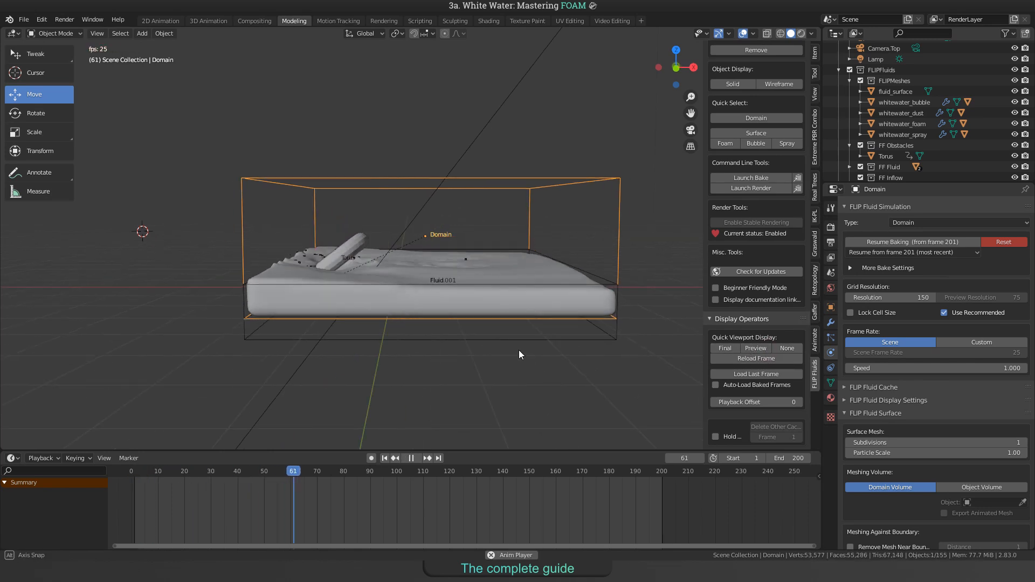
left_click(427, 471)
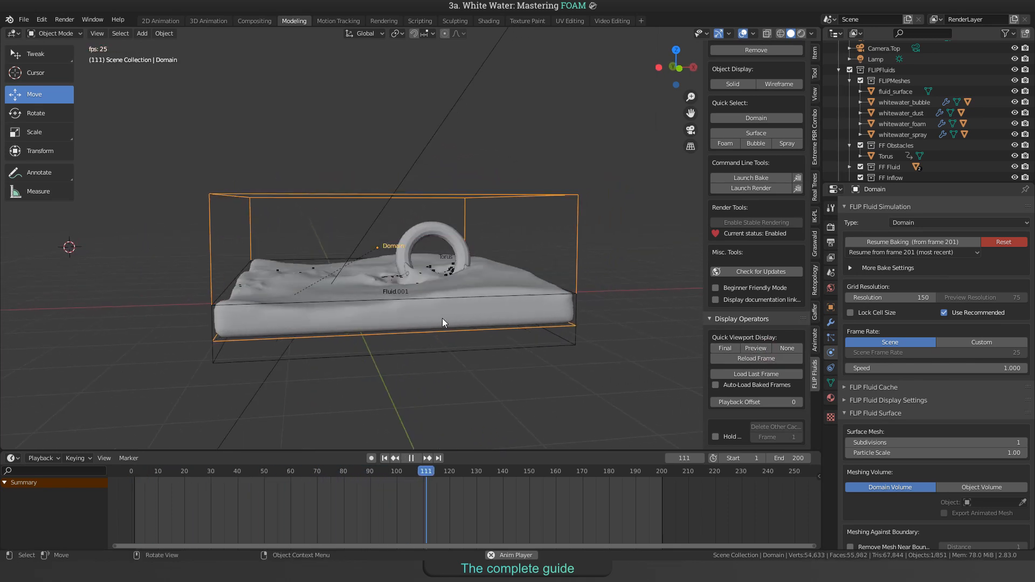
left_click(411, 440)
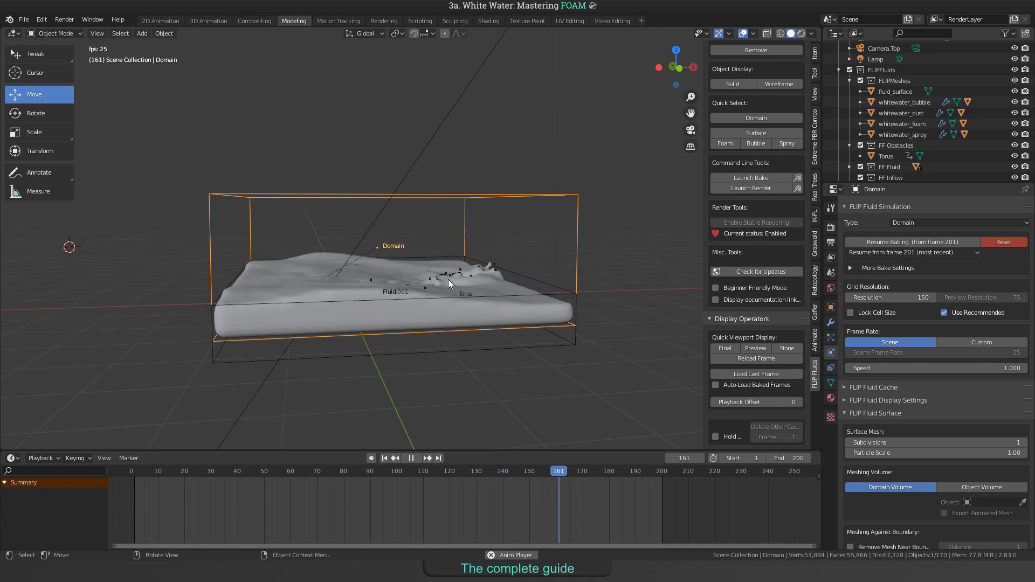
left_click(162, 471)
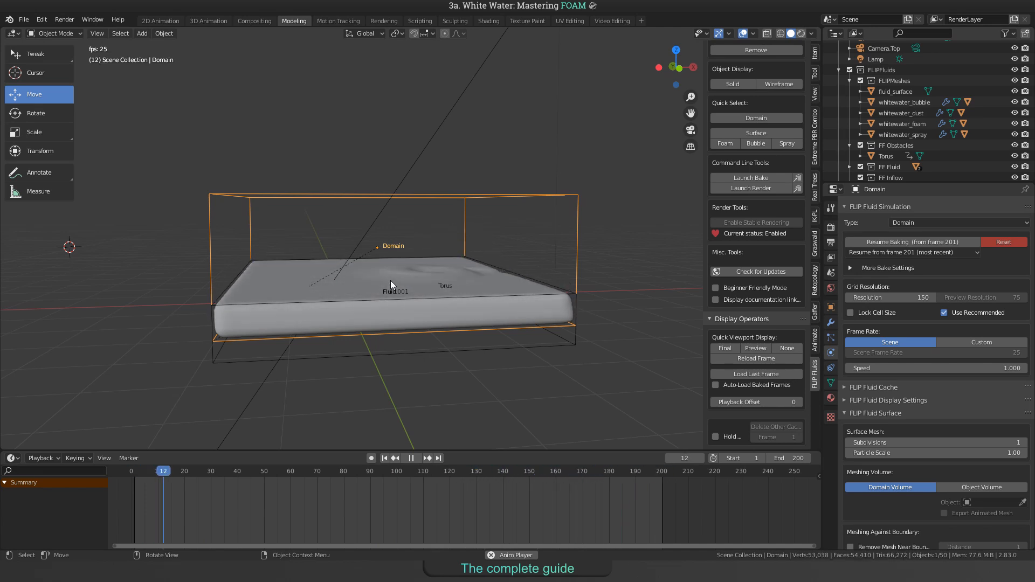
left_click(295, 471)
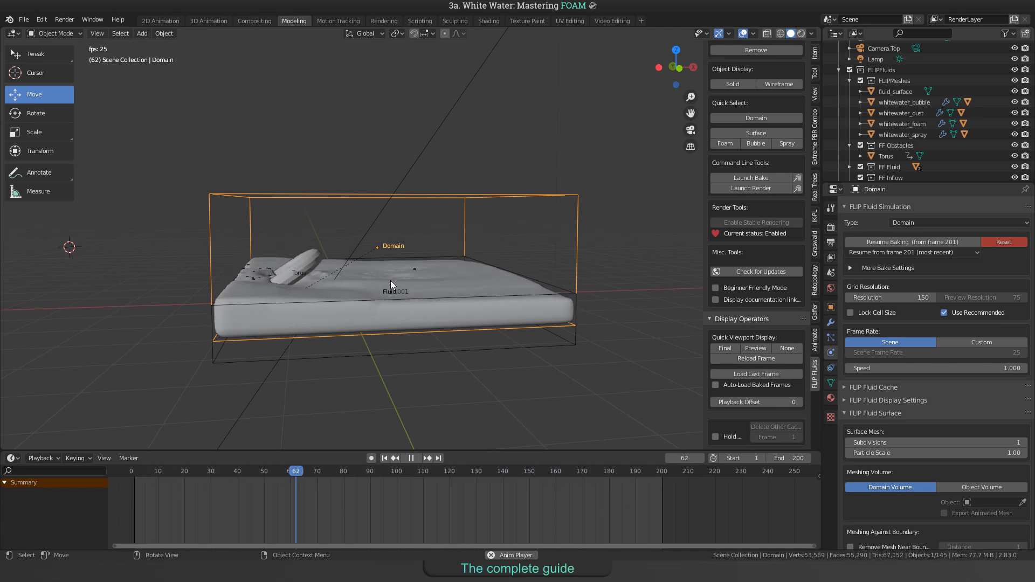
Step: Select whitewater_foam and raise the preview whitewater display from 1% to 100%
left_click(426, 471)
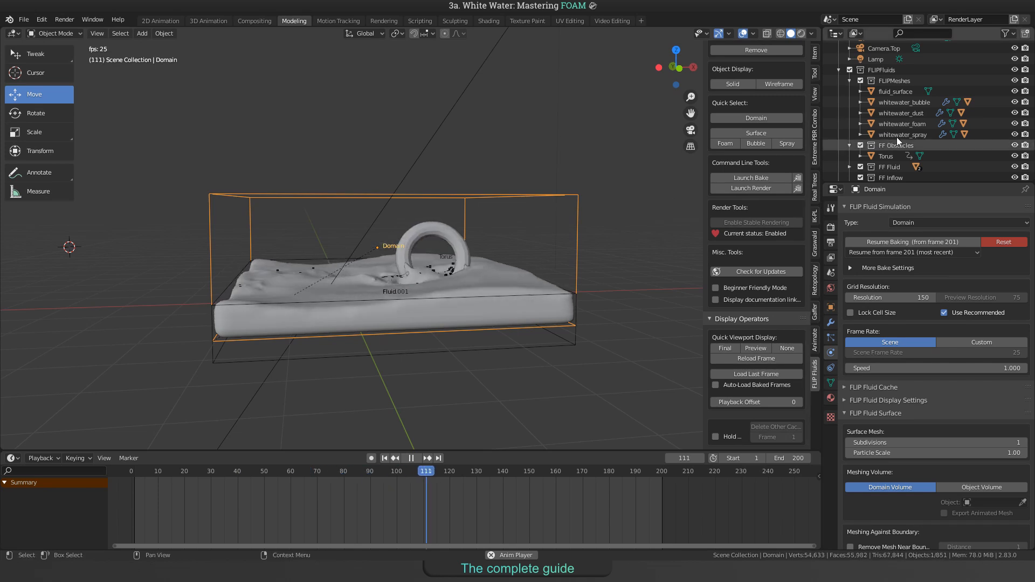
left_click(903, 124)
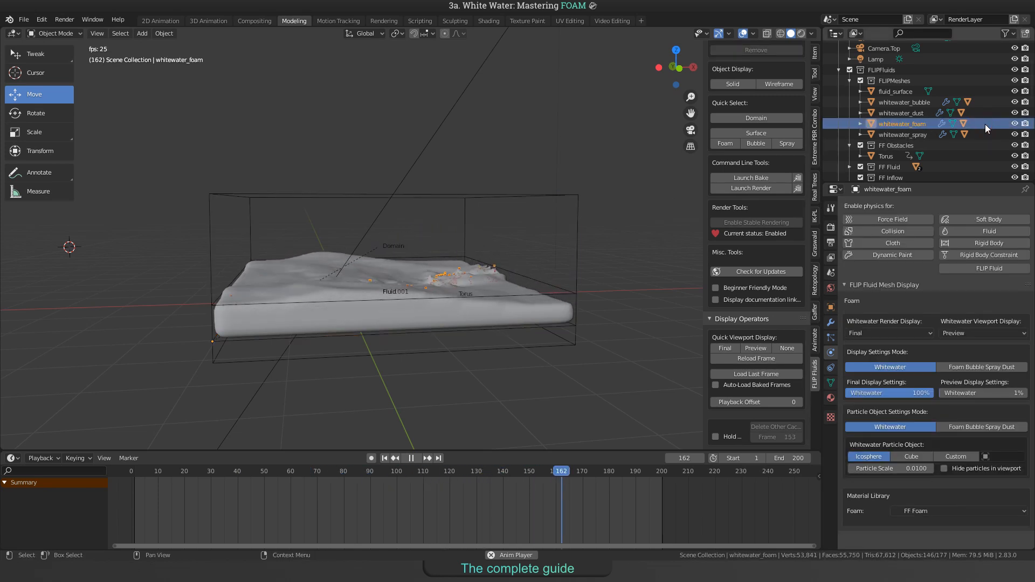
left_click(163, 471)
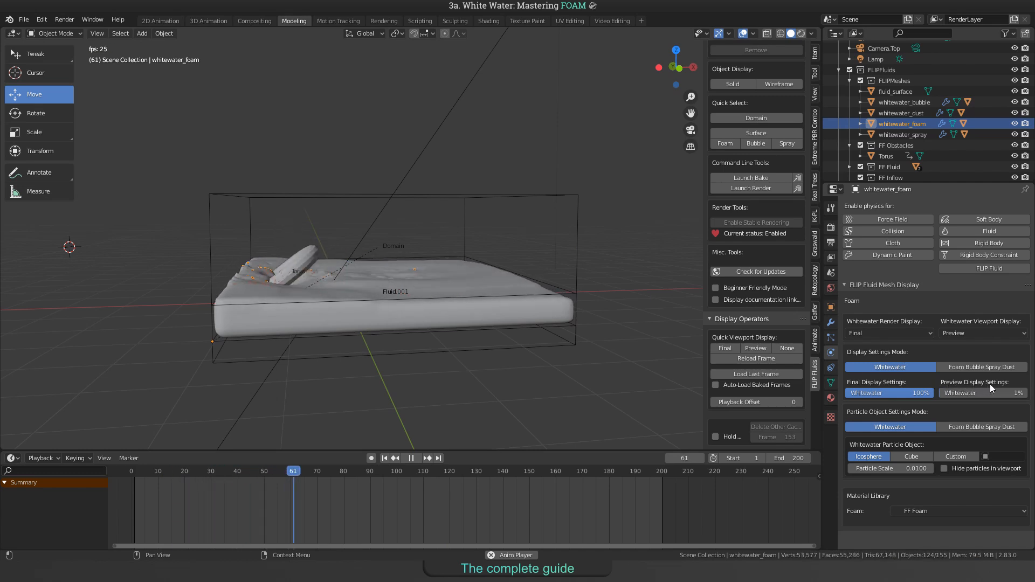
left_click(428, 471)
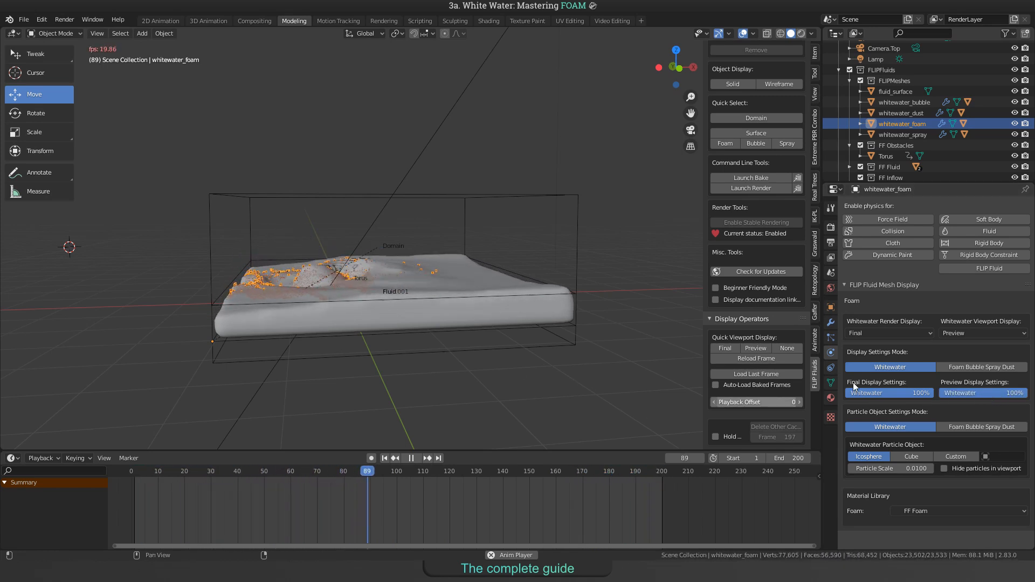
left_click(427, 457)
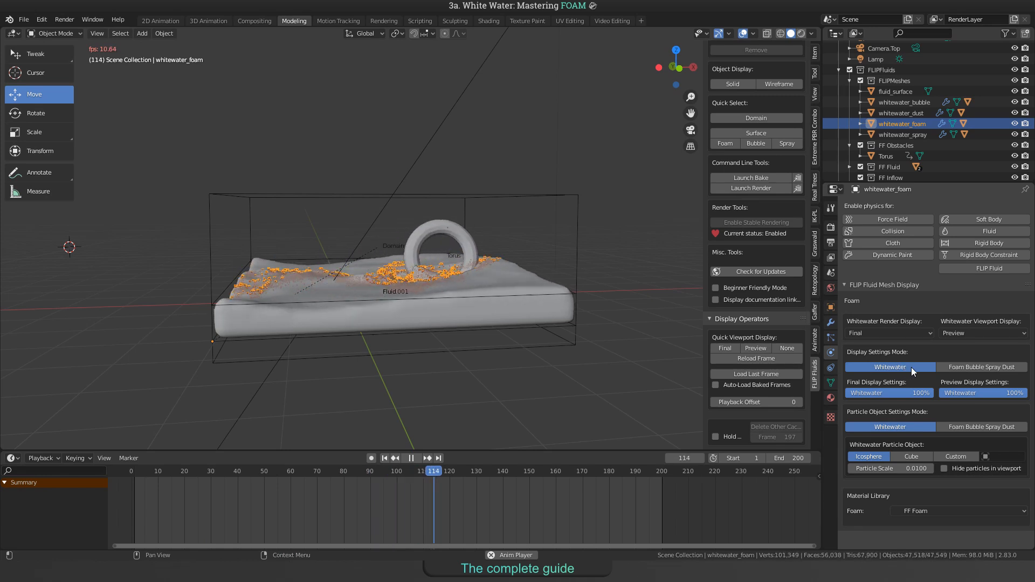
left_click(411, 457)
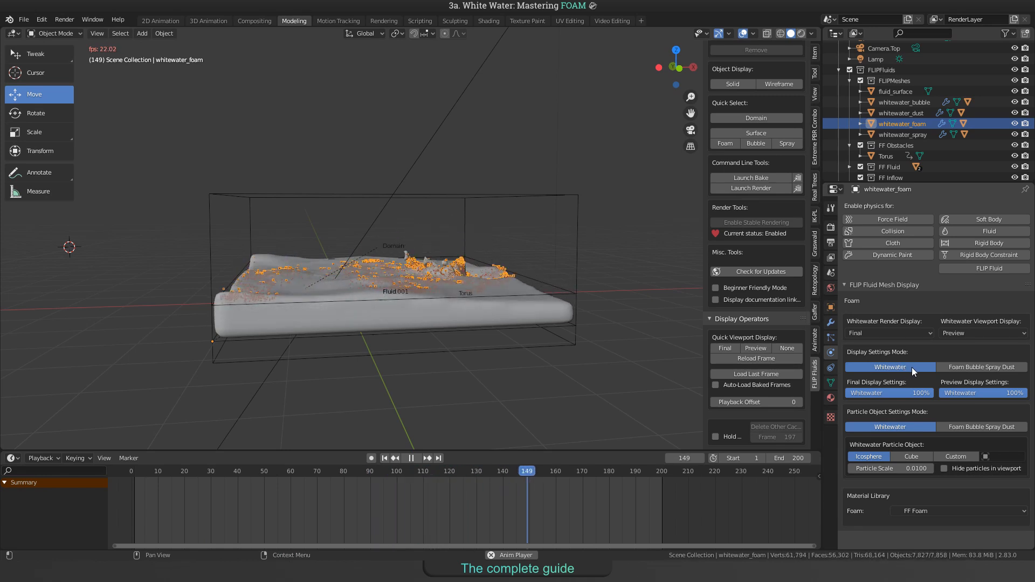
left_click(411, 457)
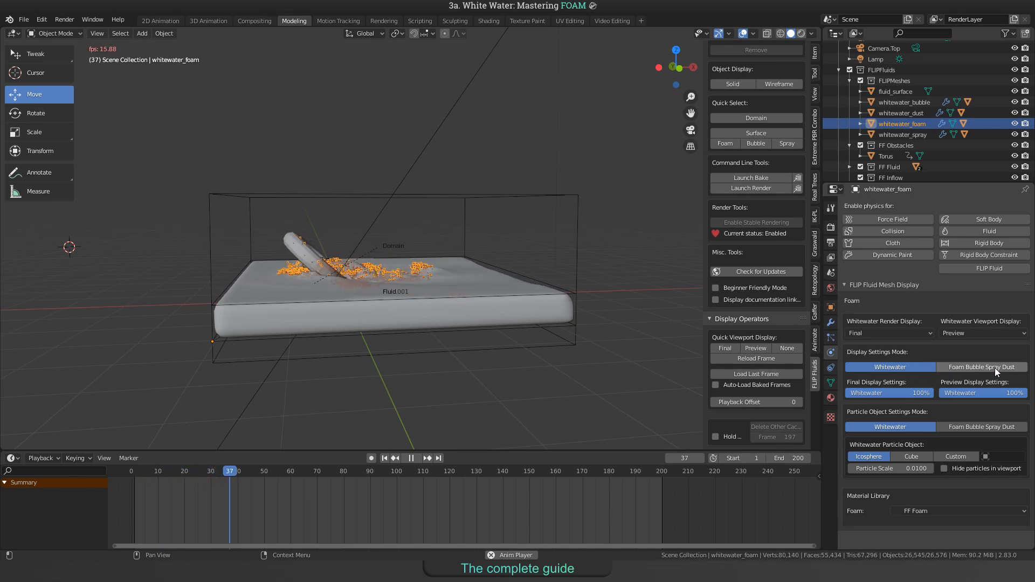
Step: Switch display mode to Foam Bubble Spray Dust, set preview foam to 100% and show Final viewport quality
left_click(981, 367)
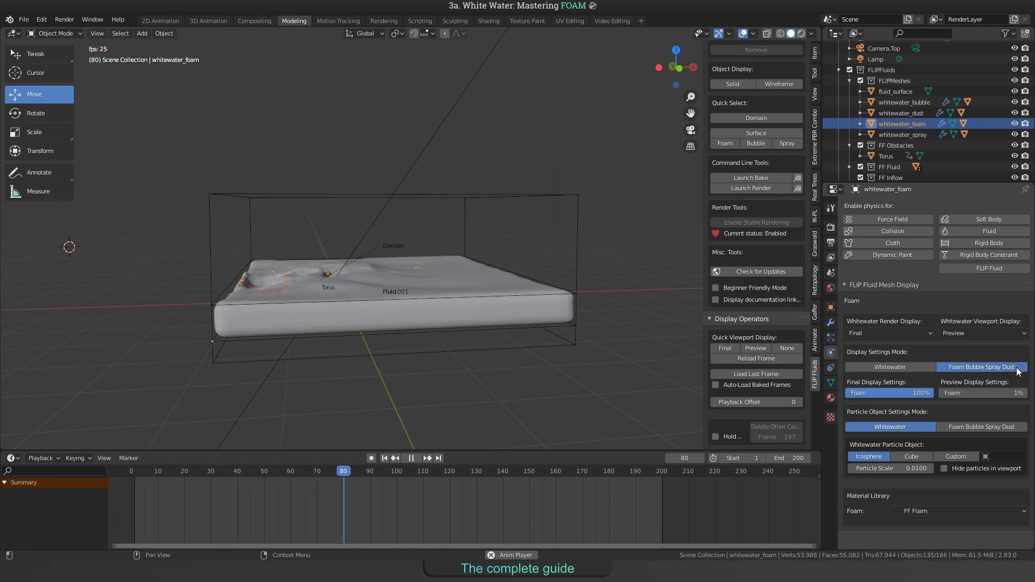
left_click(476, 471)
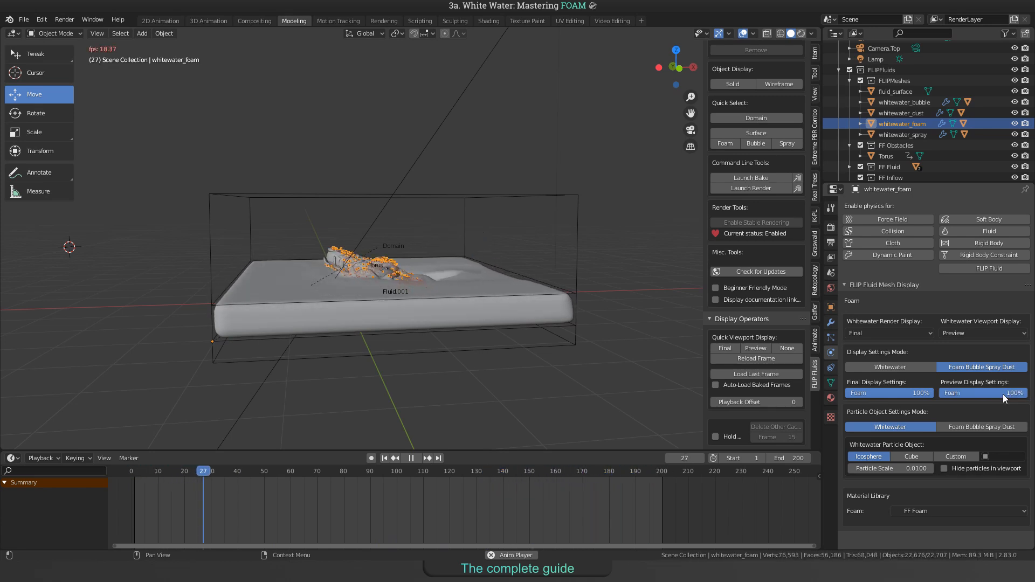
left_click(411, 457)
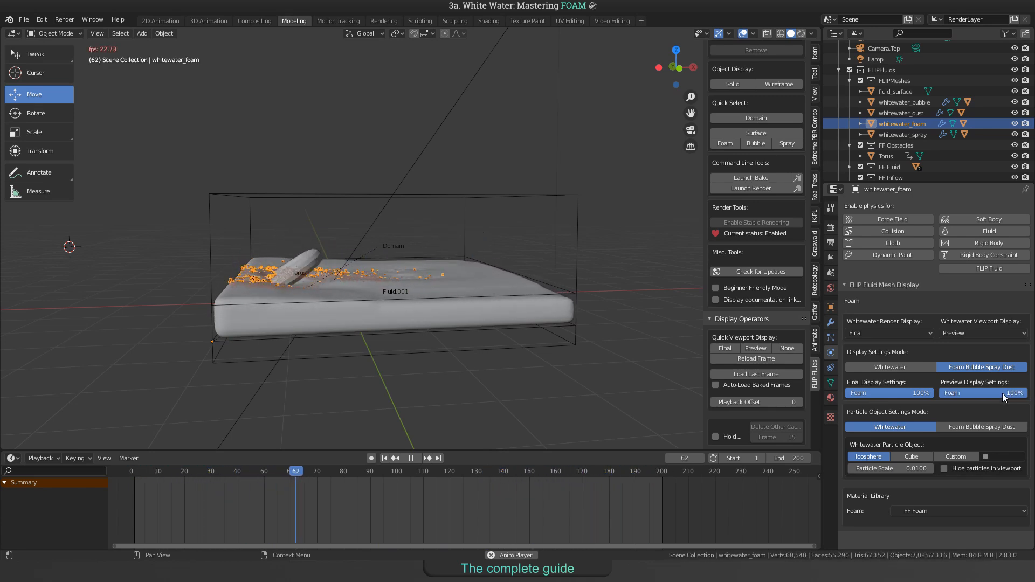
left_click(396, 471)
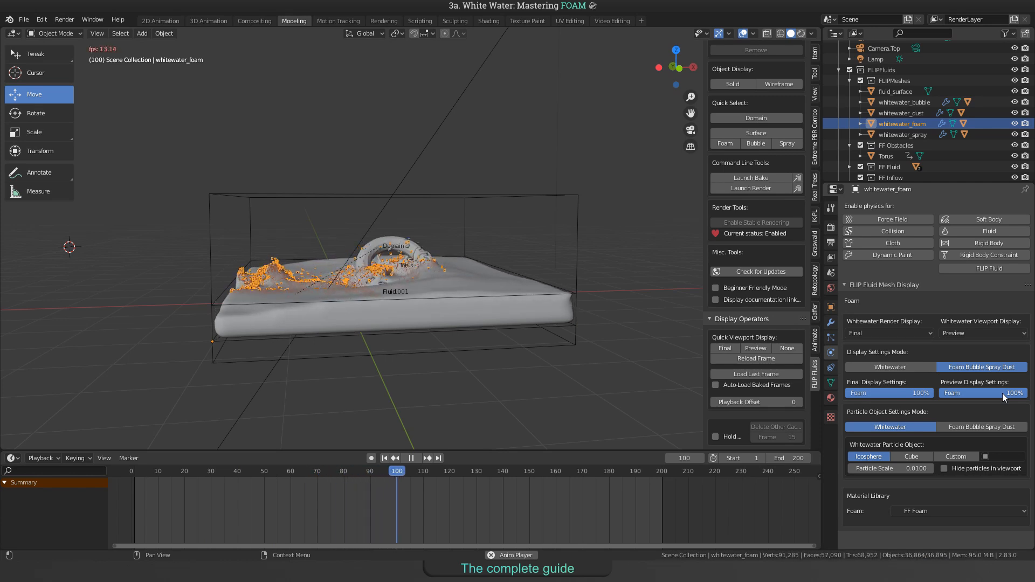
left_click(457, 471)
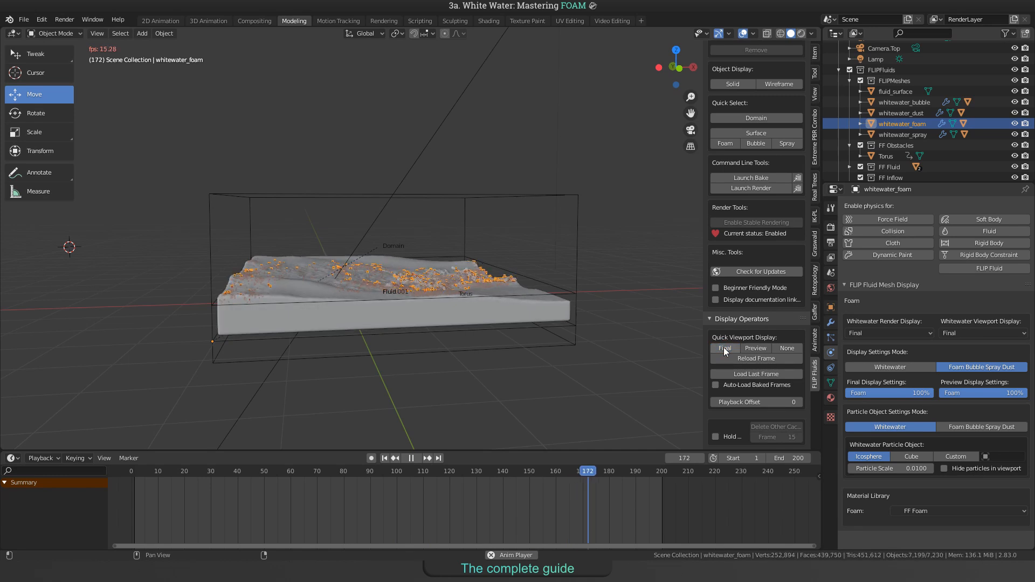
left_click(755, 348)
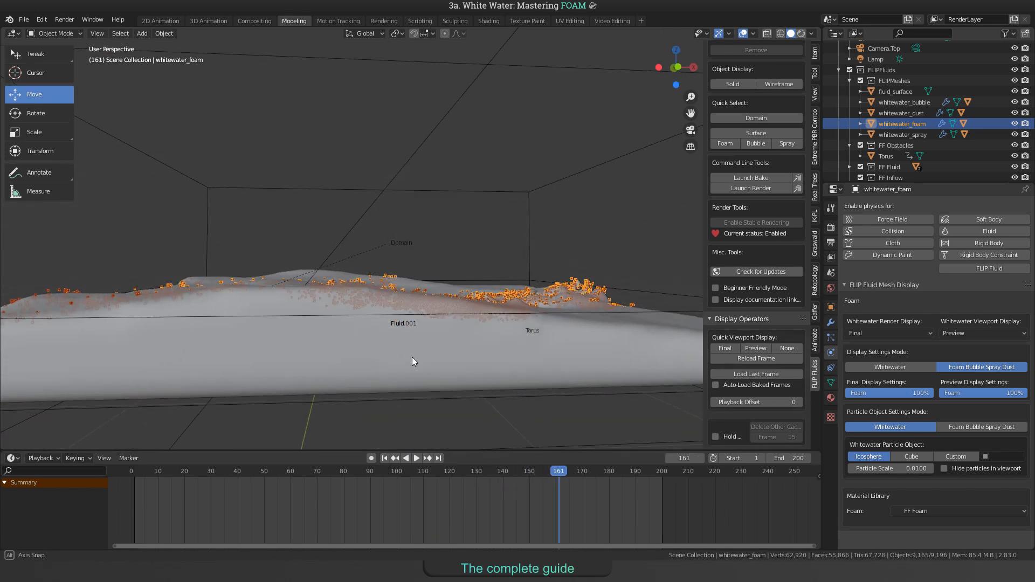
left_click(417, 457)
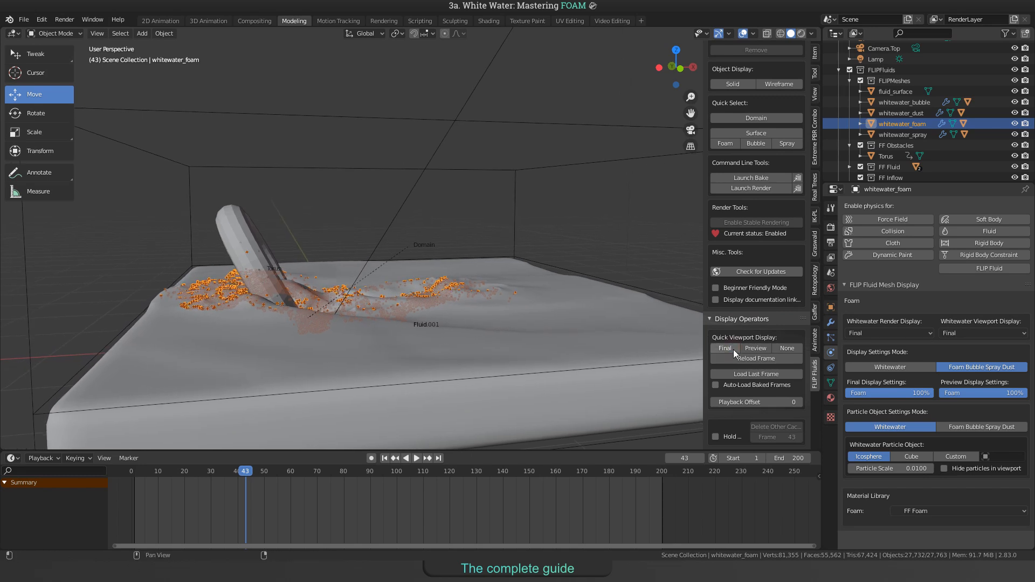
left_click(756, 358)
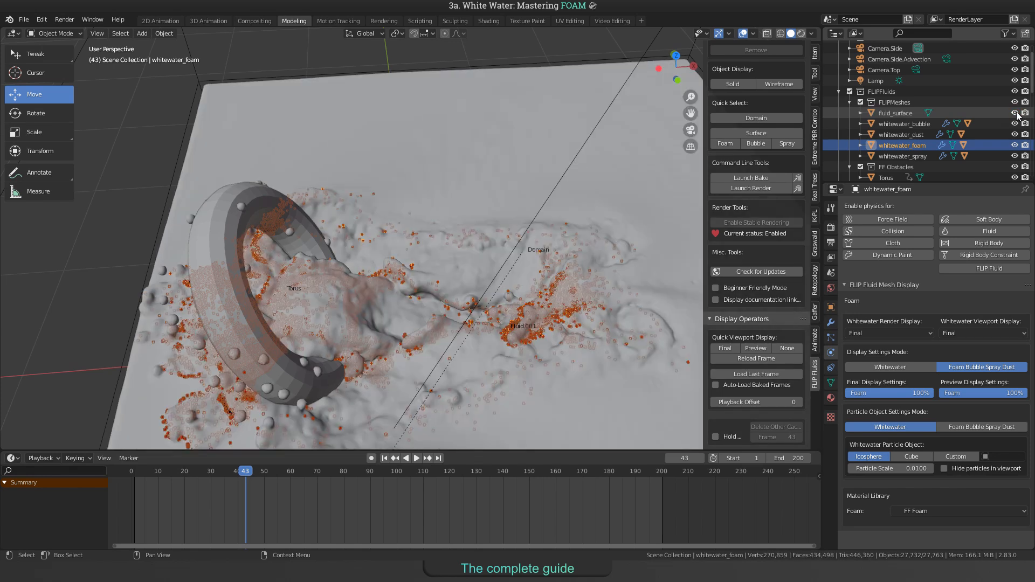
left_click(1016, 113)
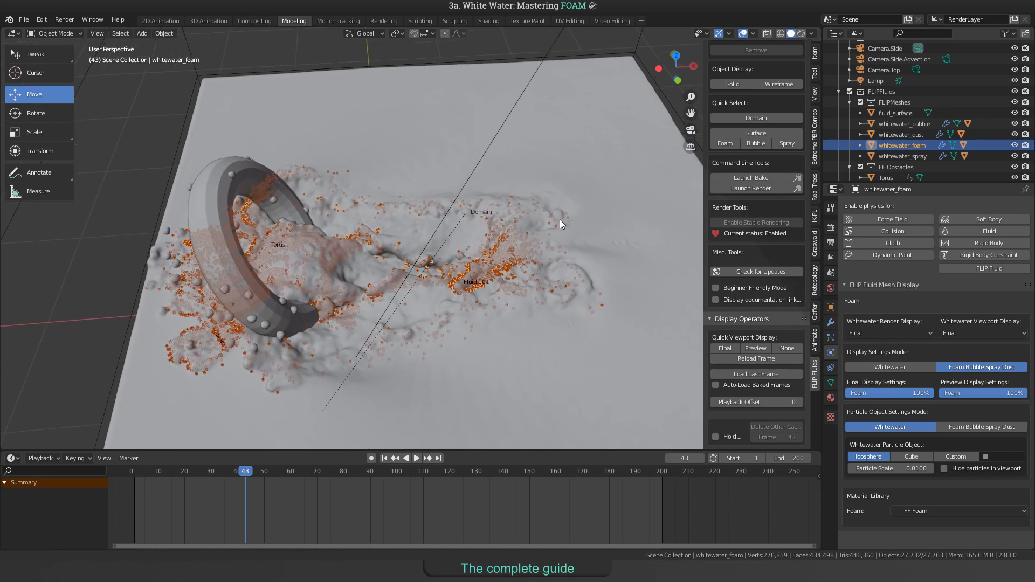
mouse_move(396, 177)
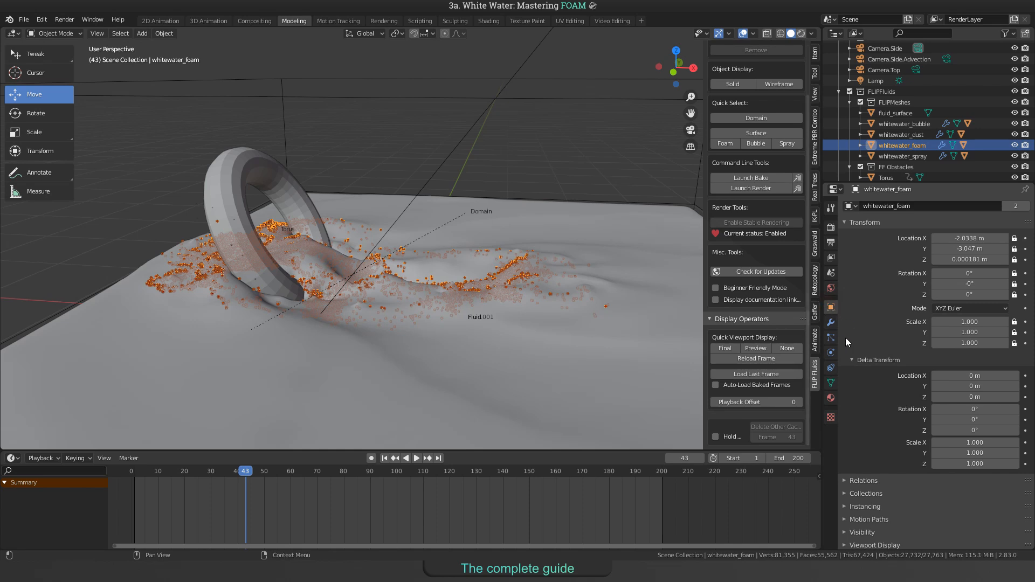
Step: Collapse the Delta Transform panel in whitewater_foam's Object properties
left_click(878, 361)
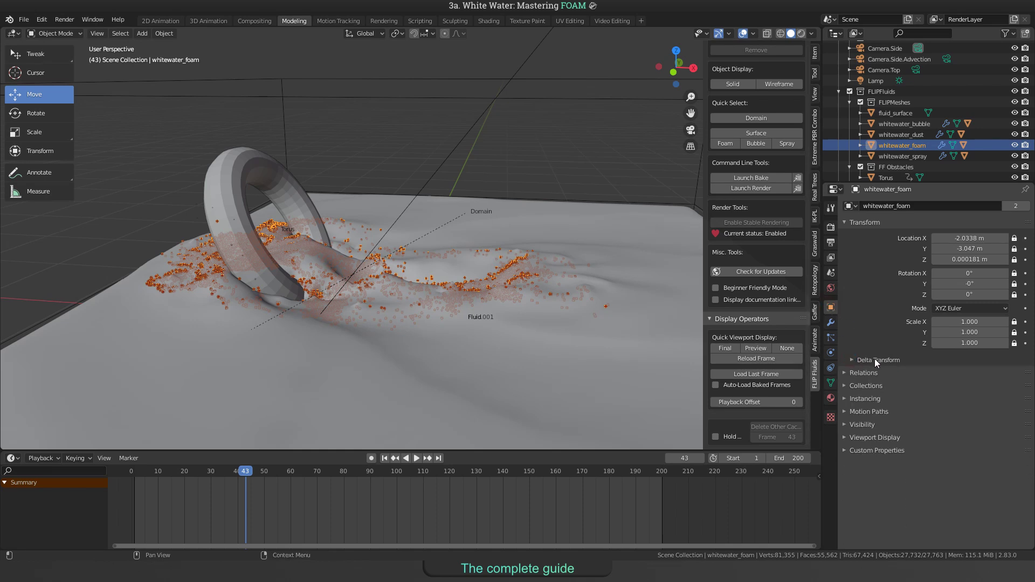
left_click(877, 360)
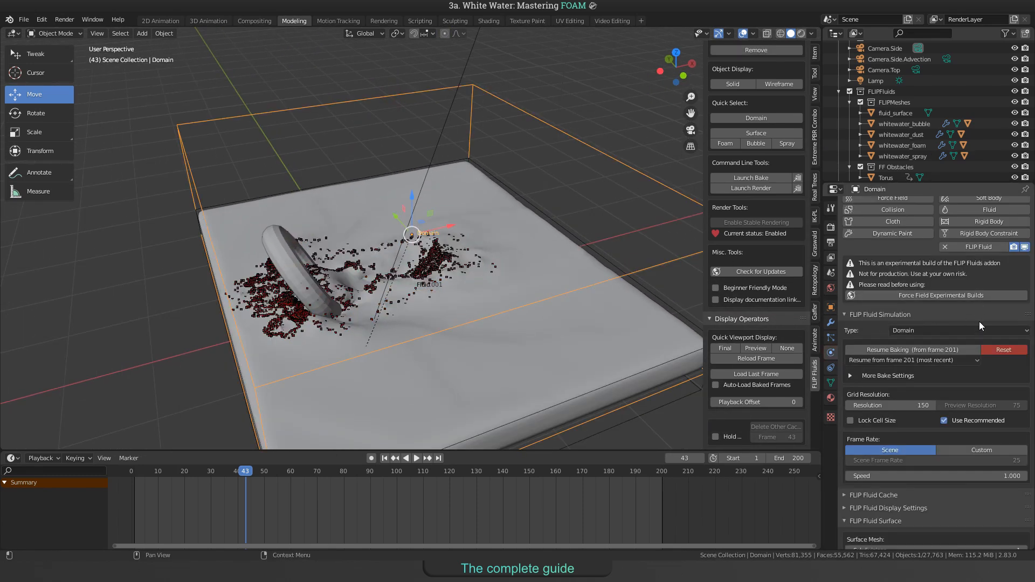
Step: Scroll the Domain's physics properties down to the FLIP Fluid Whitewater panel
scroll("down", 3)
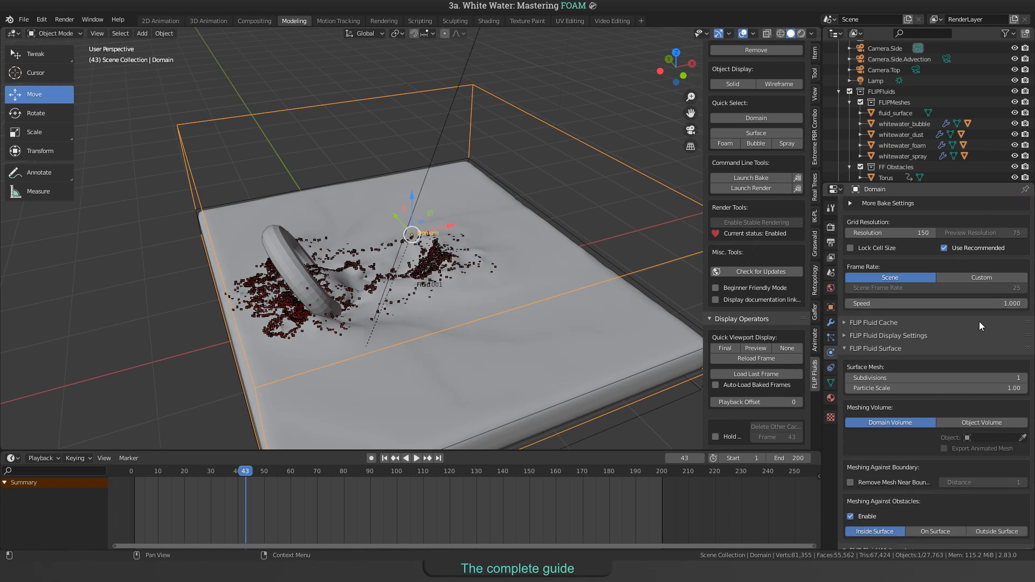
scroll("down", 3)
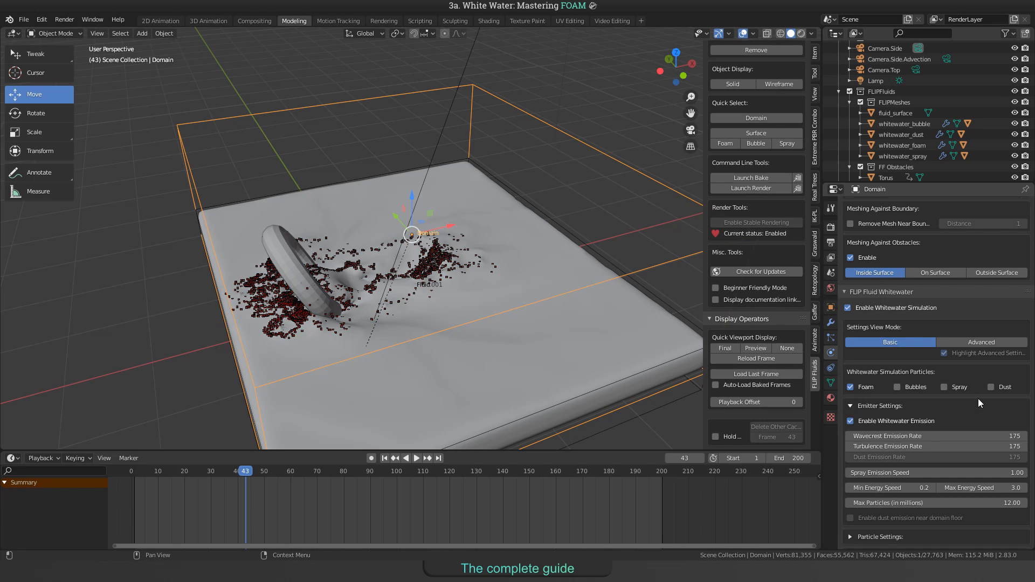
scroll("down", 3)
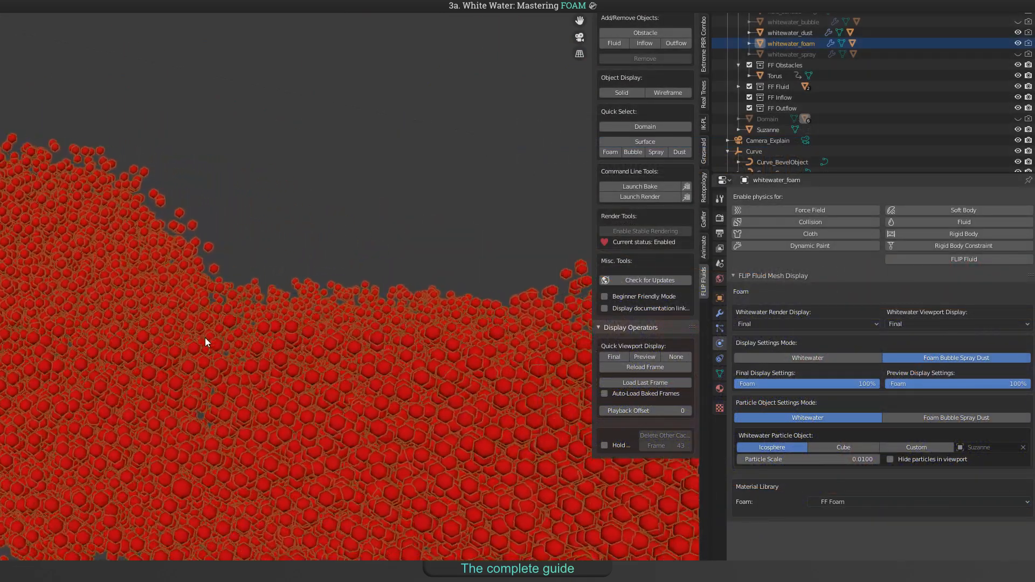
Step: Change the whitewater particle object shape from Icosphere to Cube
left_click(843, 446)
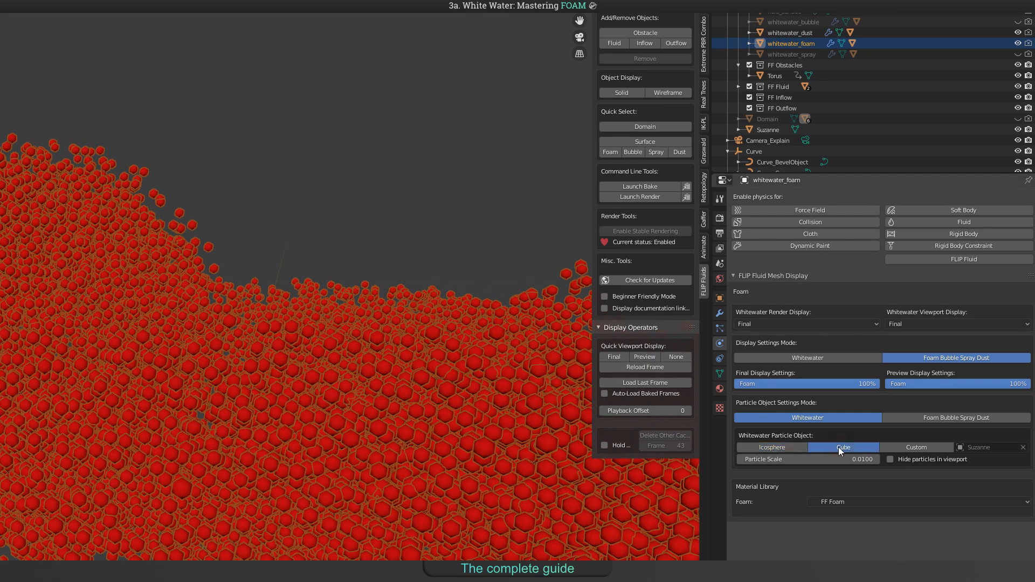
left_click(843, 446)
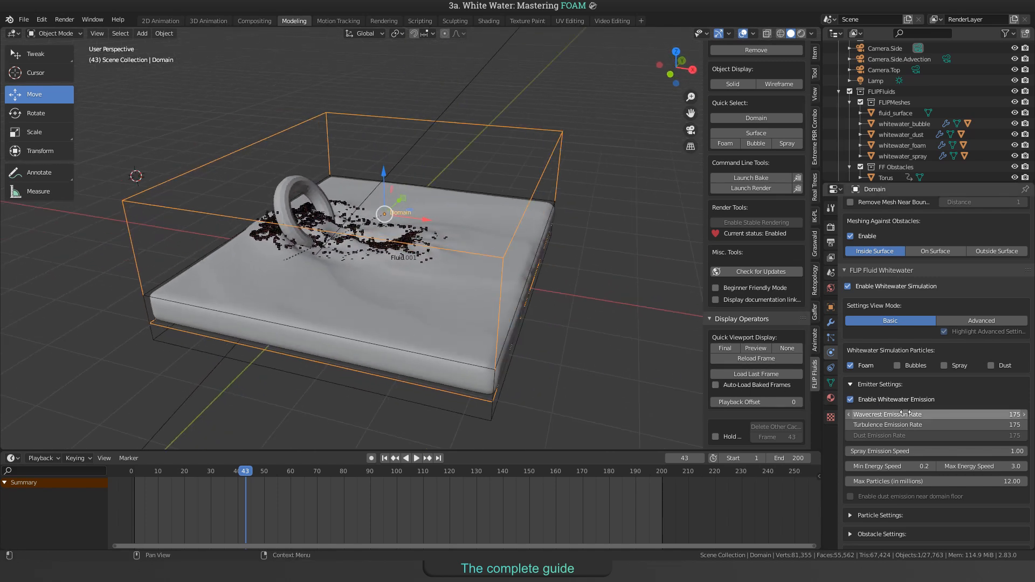
mouse_move(887, 414)
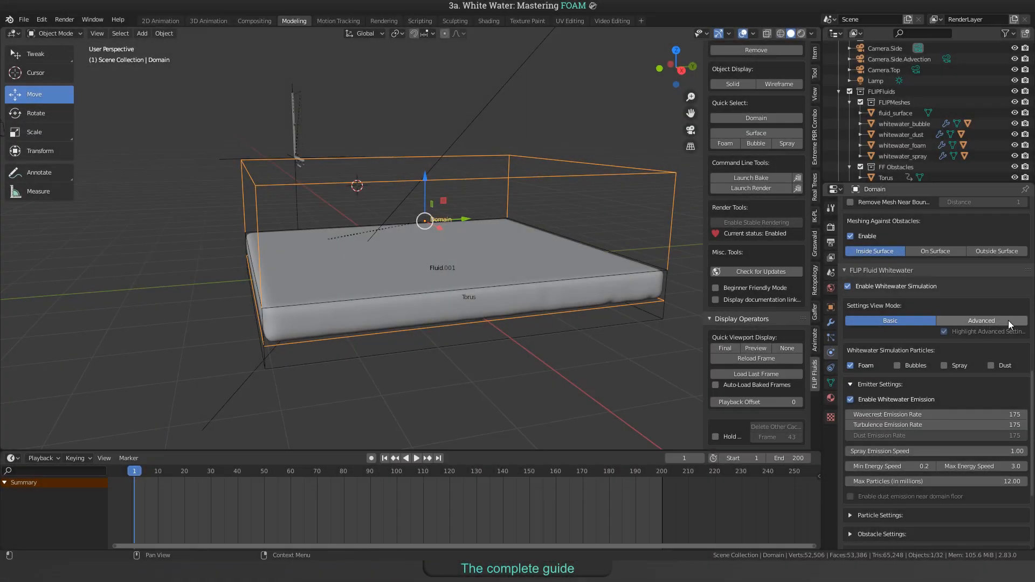
left_click(981, 320)
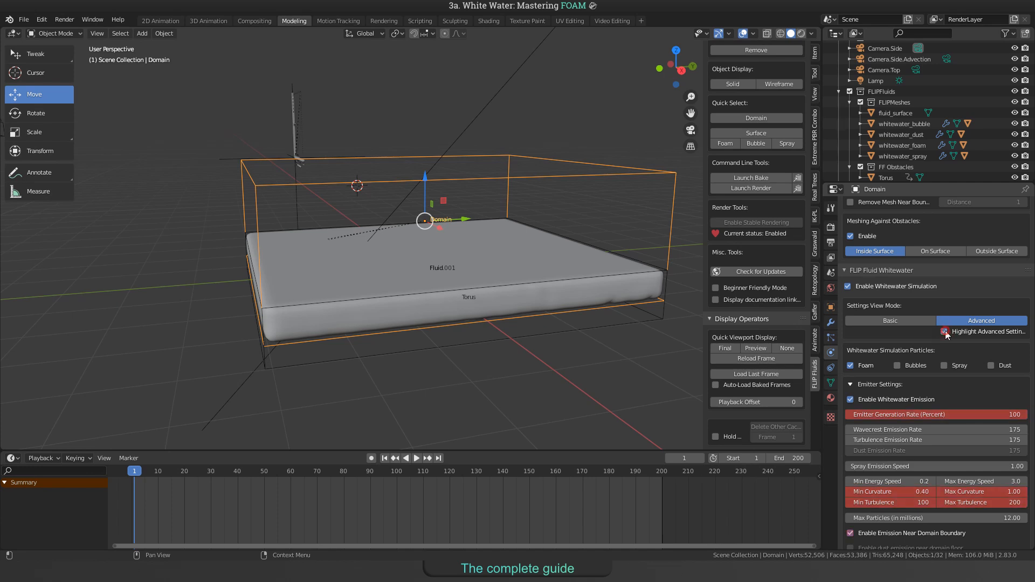
mouse_move(989, 365)
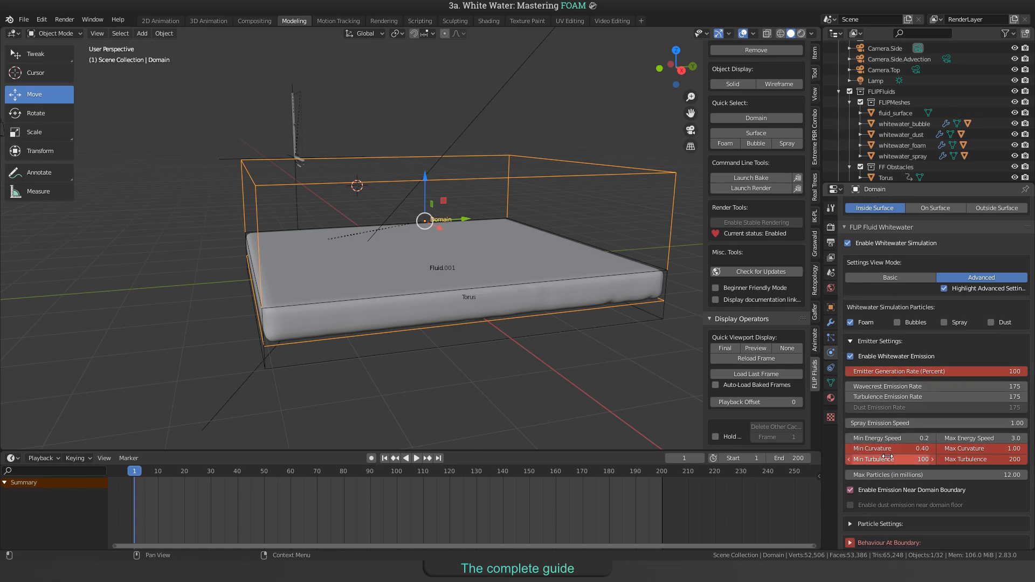
mouse_move(967, 459)
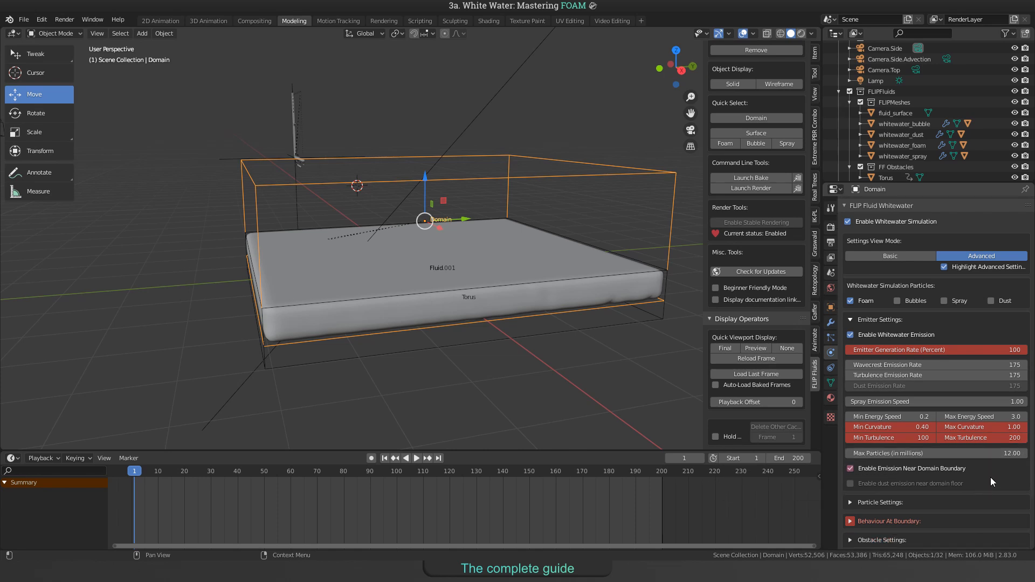
scroll("down", 3)
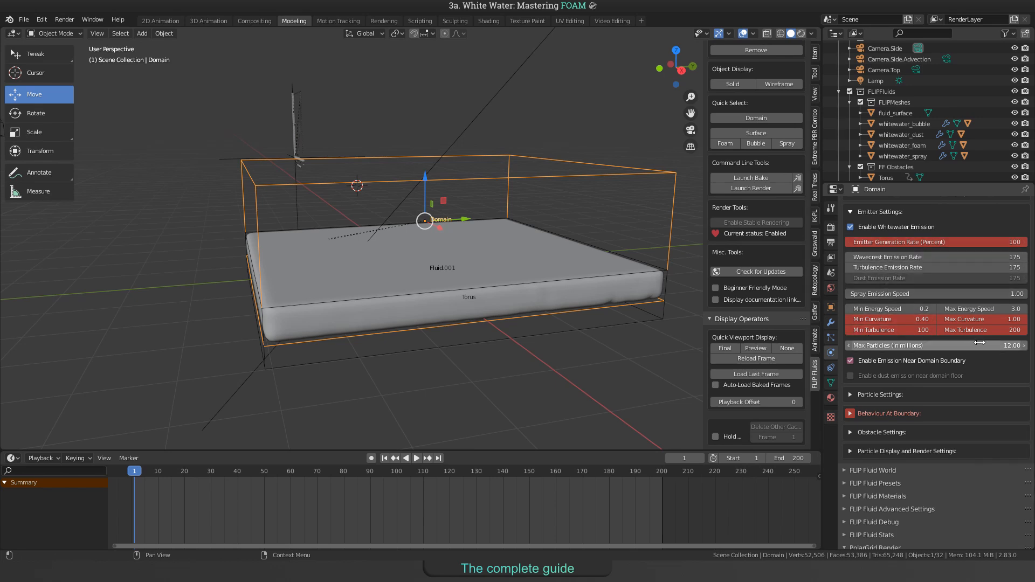
mouse_move(1005, 390)
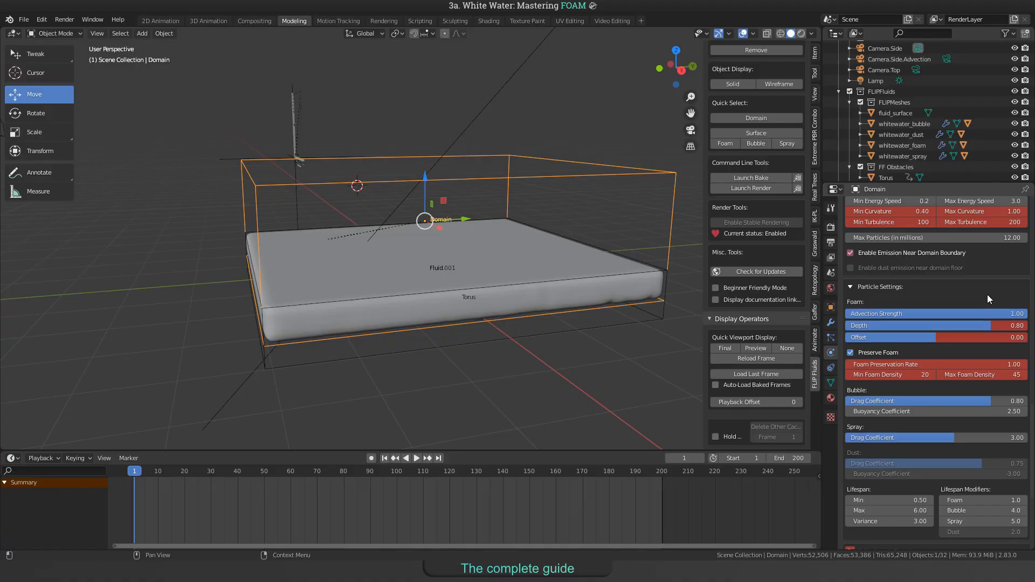
mouse_move(976, 298)
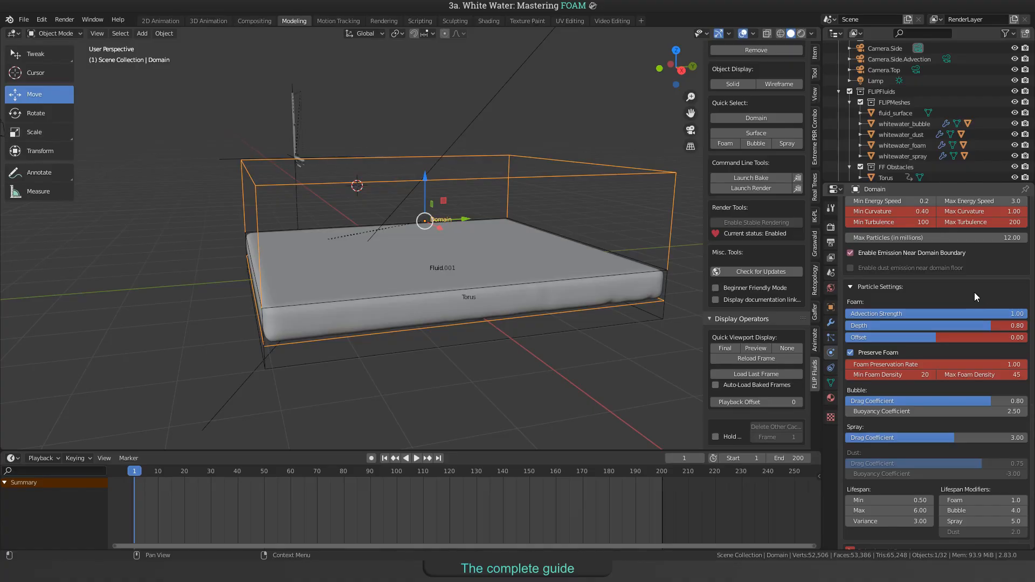
mouse_move(851, 278)
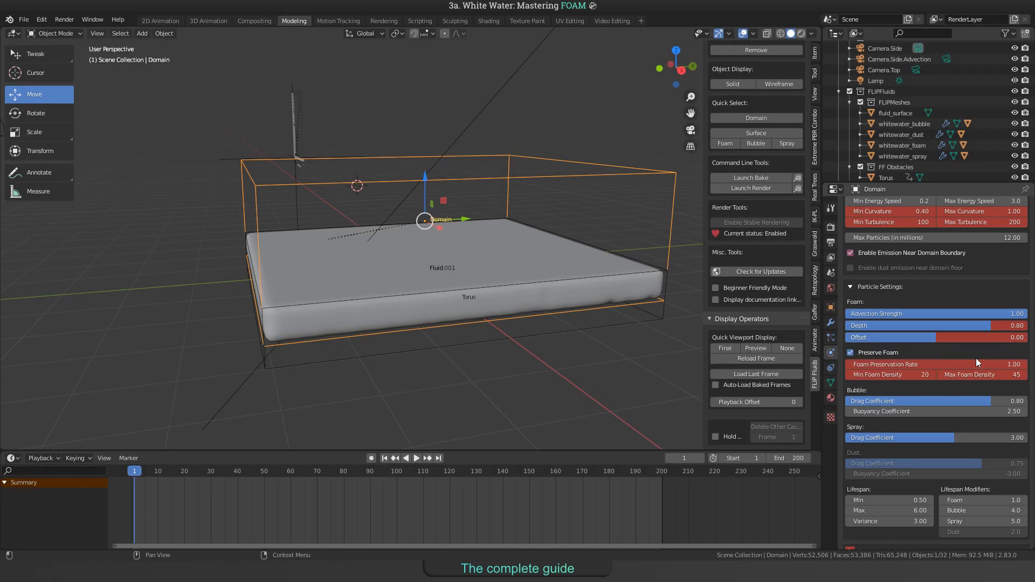
mouse_move(967, 363)
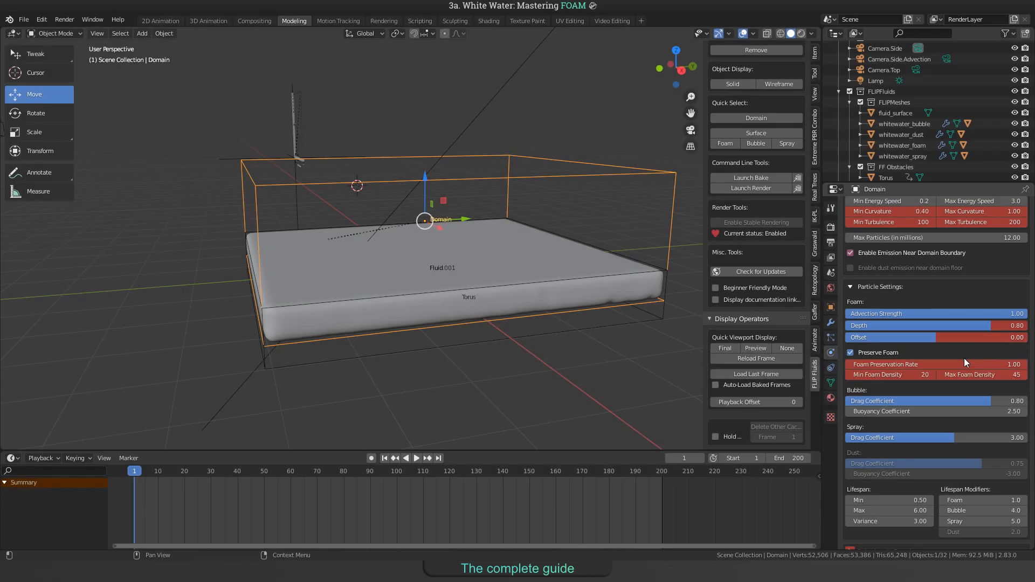
mouse_move(960, 355)
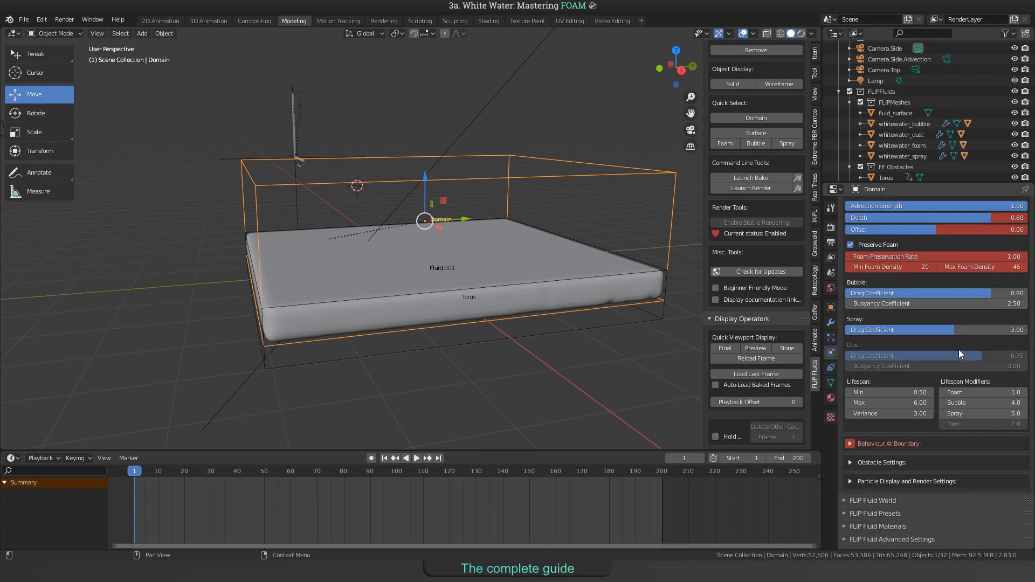
mouse_move(501, 363)
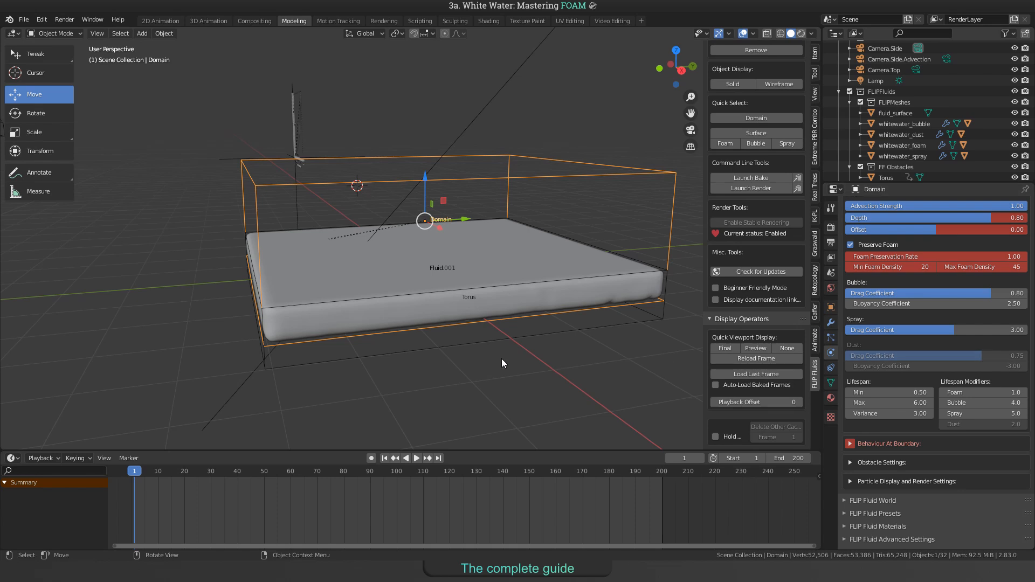
Step: Jump the timeline to frame 92 to view foam scattered over the baked fluid
left_click(417, 457)
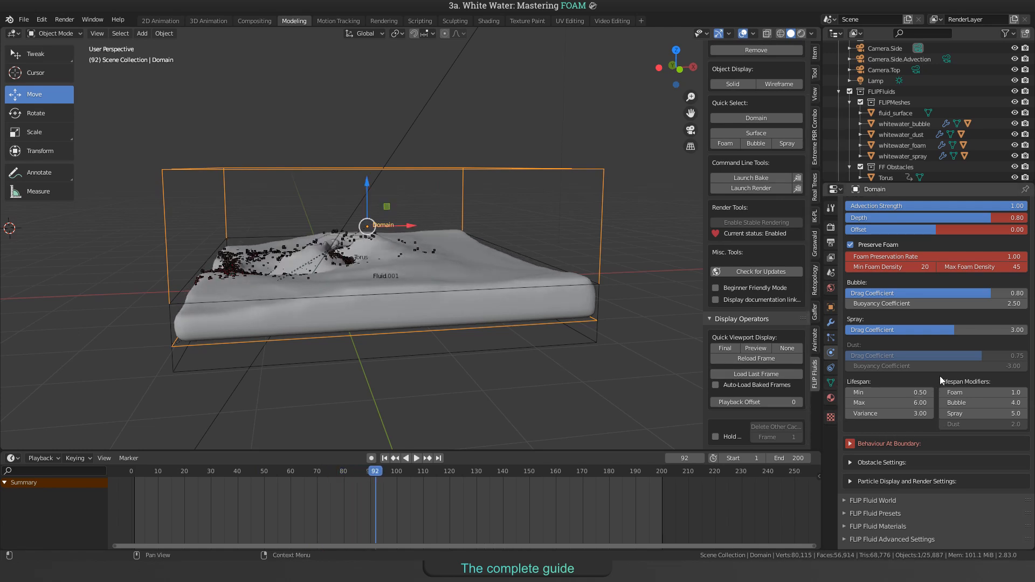
mouse_move(1000, 424)
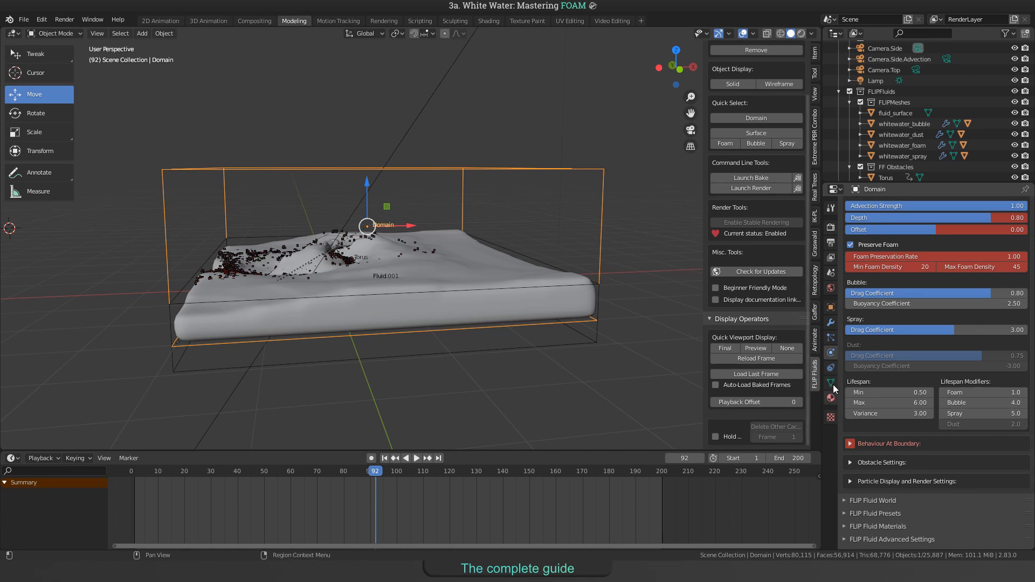
mouse_move(890, 402)
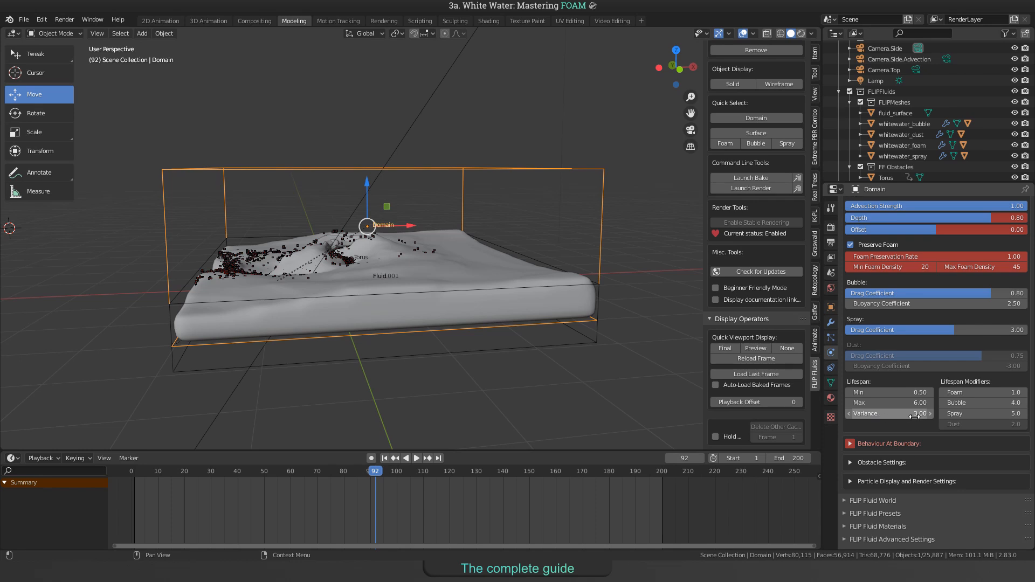
mouse_move(942, 385)
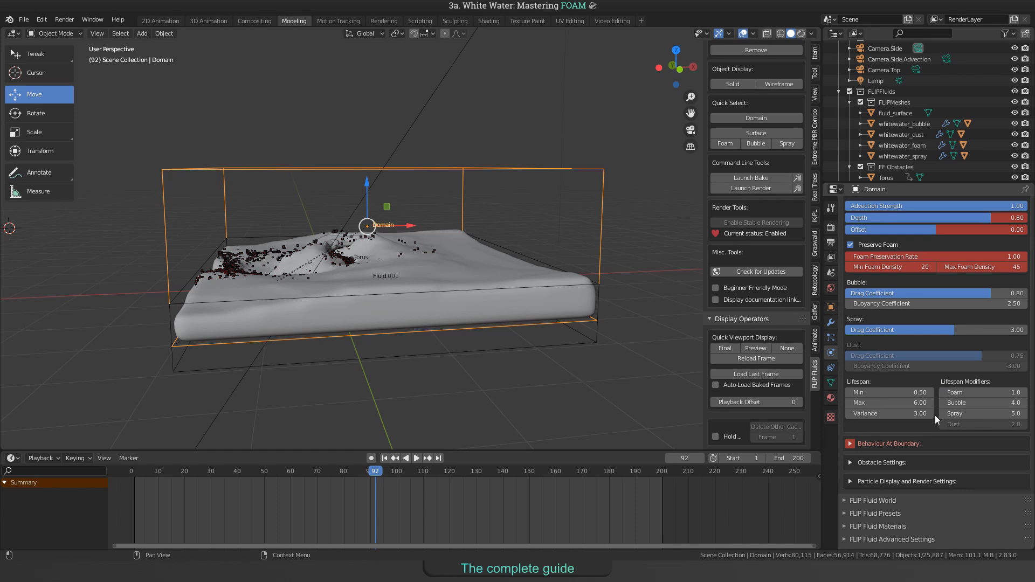
mouse_move(994, 384)
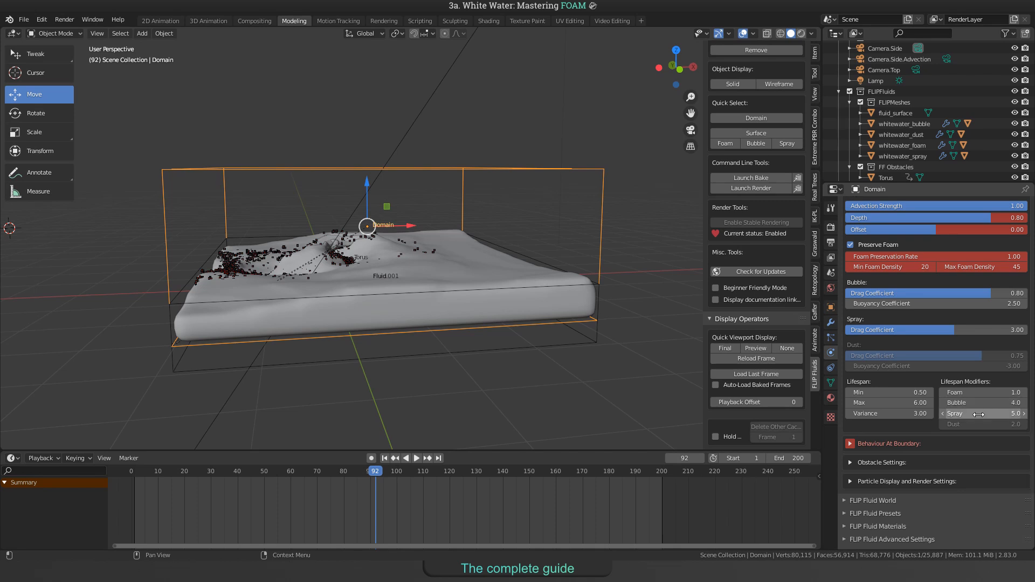
mouse_move(982, 415)
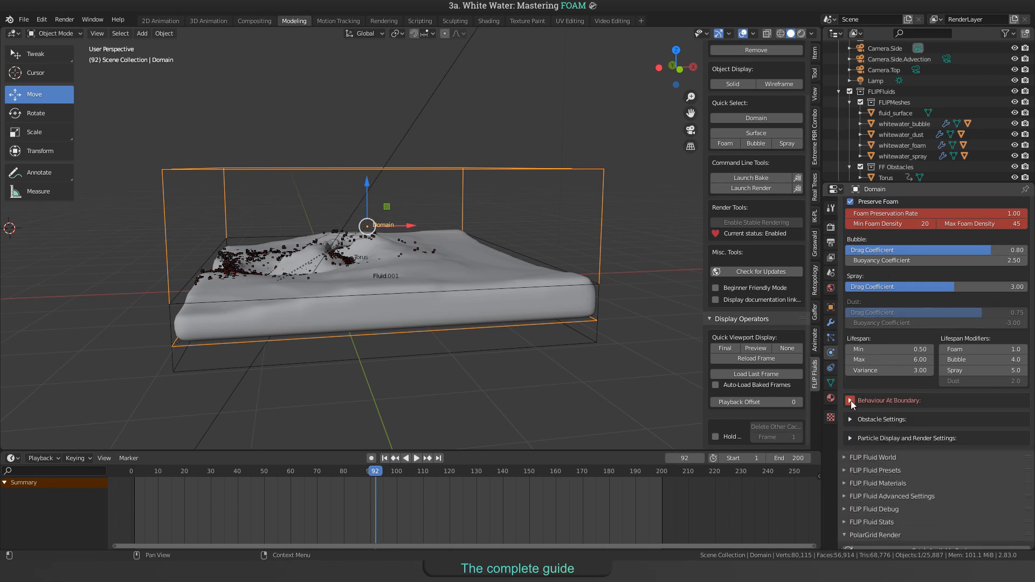
Step: Expand Behaviour At Boundary and show the Foam Collide dropdown
left_click(850, 401)
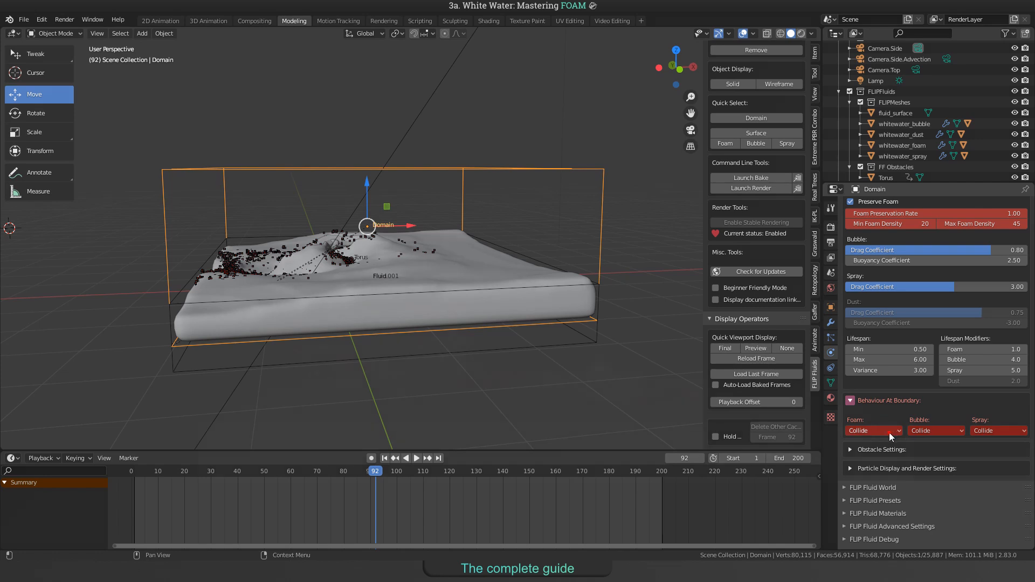
left_click(872, 430)
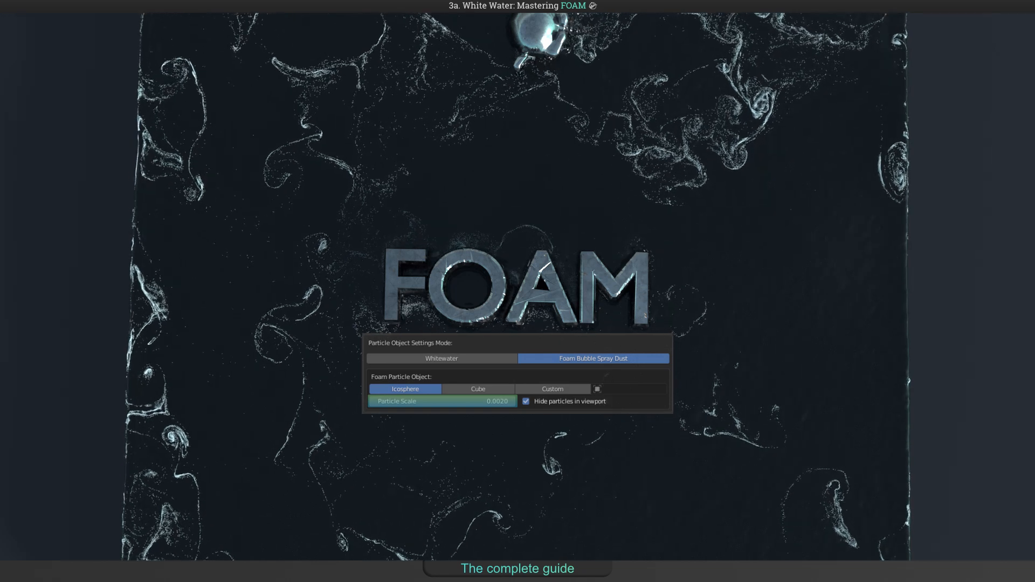
left_click(525, 401)
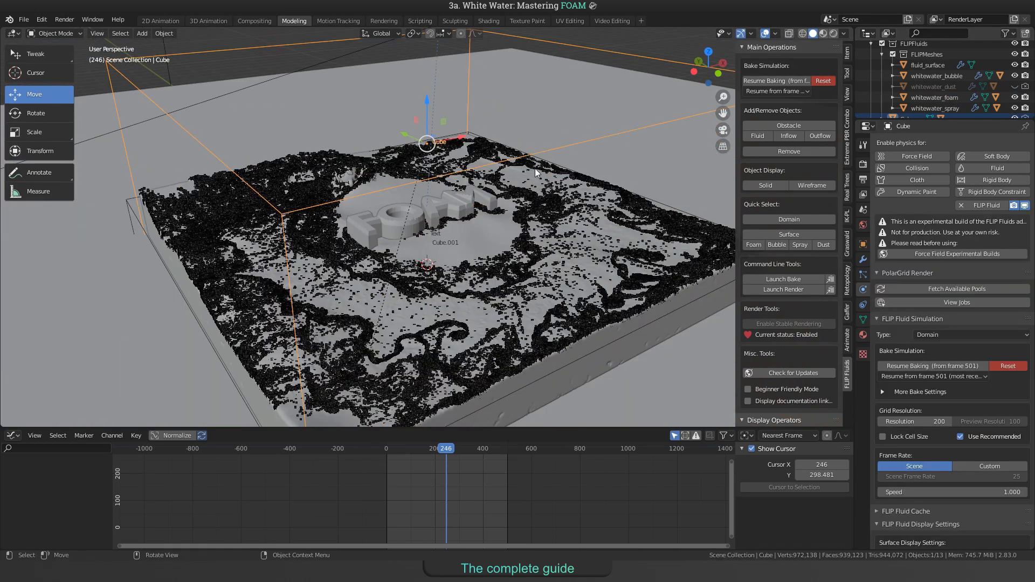
Step: Reveal the Whitewater Display settings with foam, bubble, spray and dust percentages
scroll("down", 3)
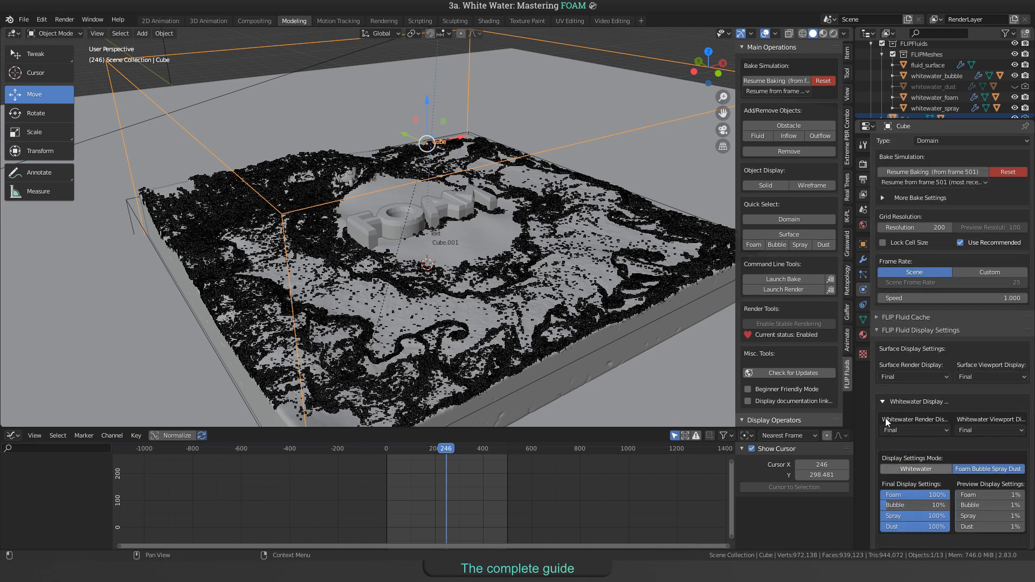
mouse_move(691, 275)
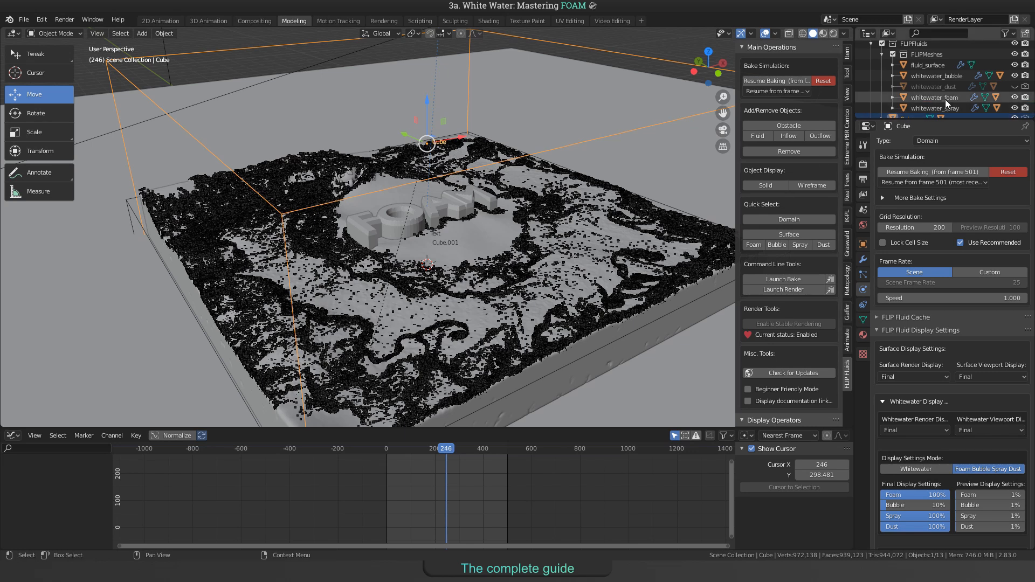
Step: Select whitewater_foam to show its FF Foam BSDF with 0.5 transmission and 1.2 IOR
left_click(935, 97)
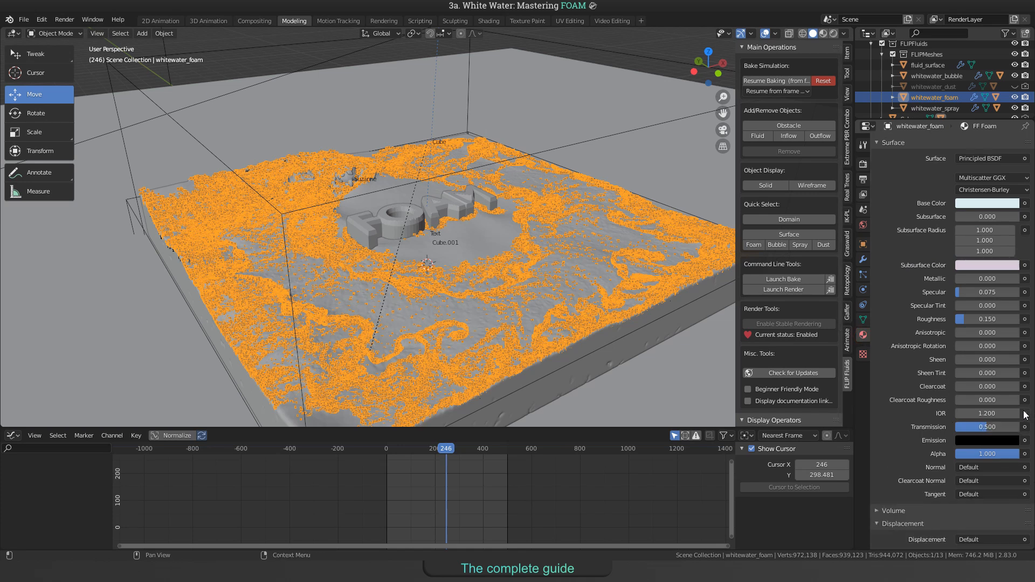
mouse_move(984, 413)
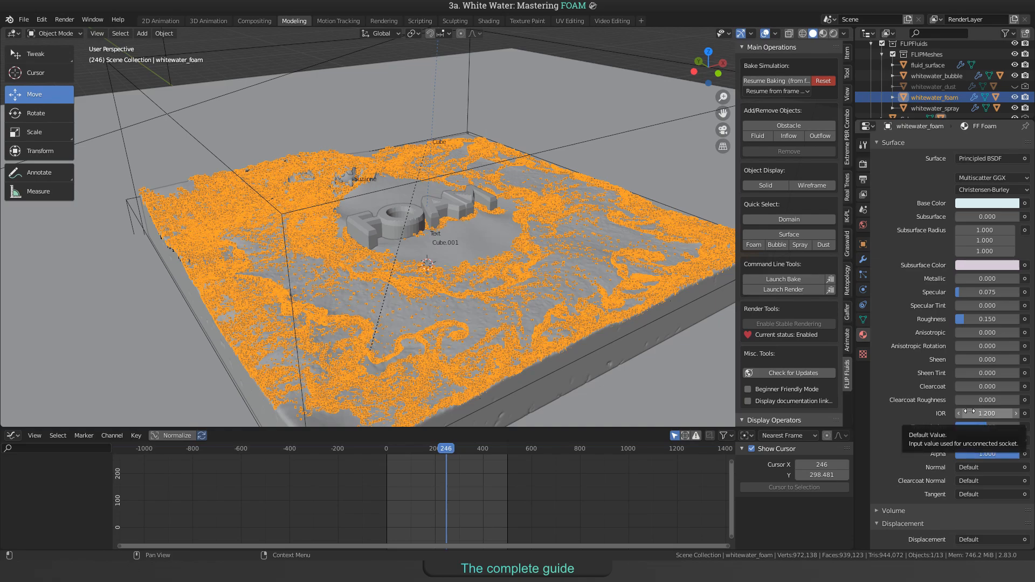